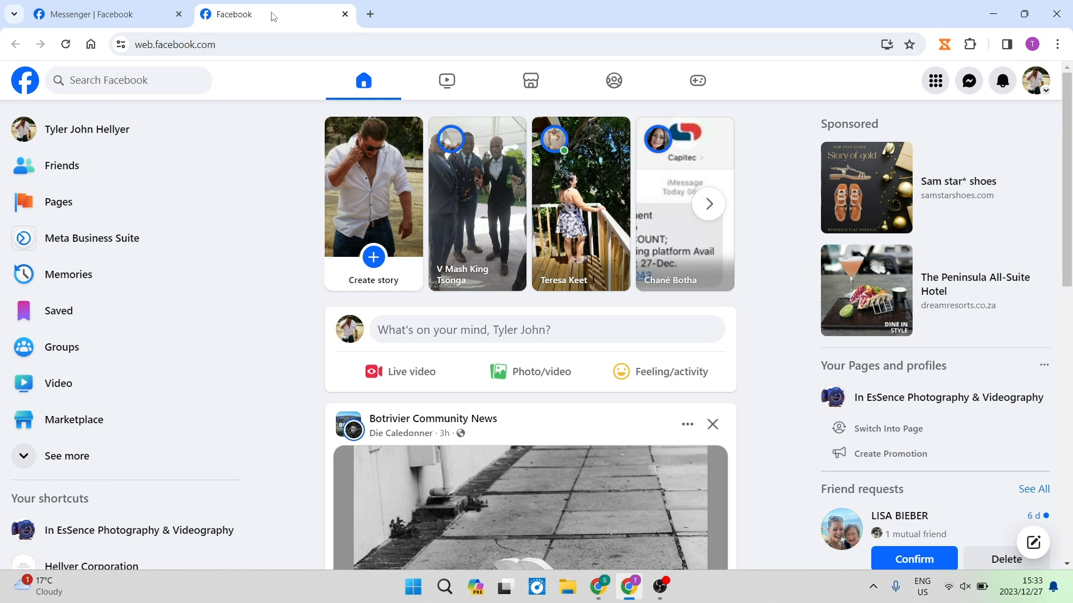
{"action": "mouse_move", "coordinate": [298, 174]}
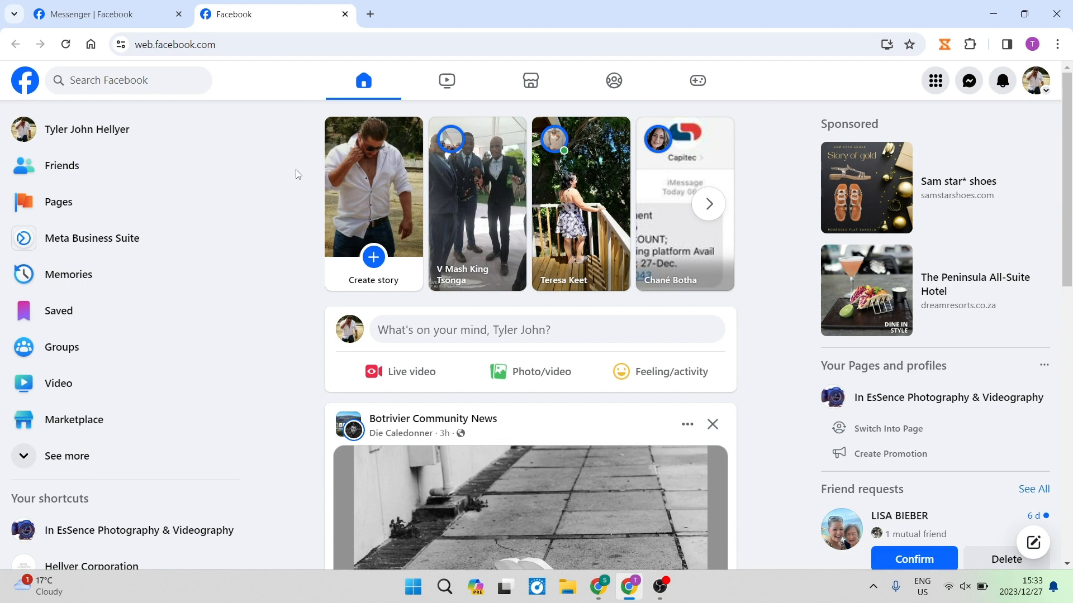
{"action": "mouse_move", "coordinate": [297, 168]}
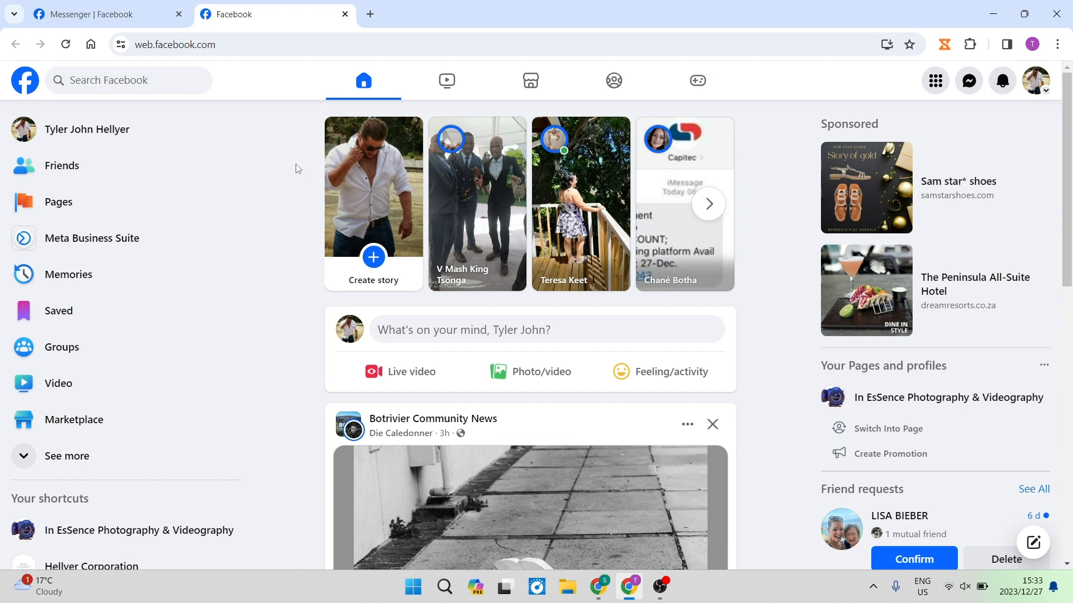
{"action": "mouse_move", "coordinate": [305, 213]}
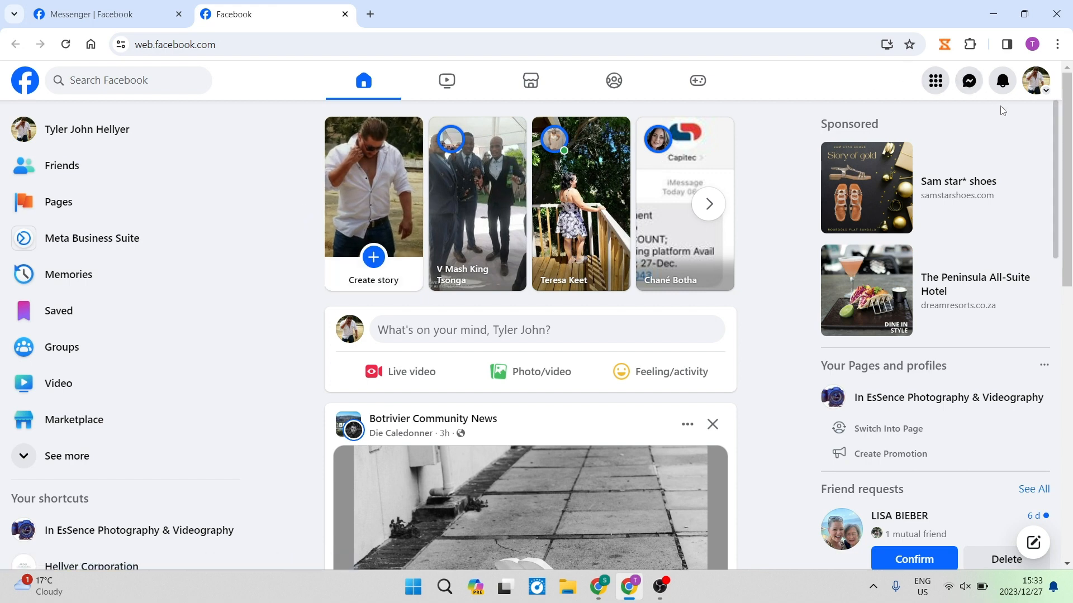
{"action": "left_click", "coordinate": [90, 16]}
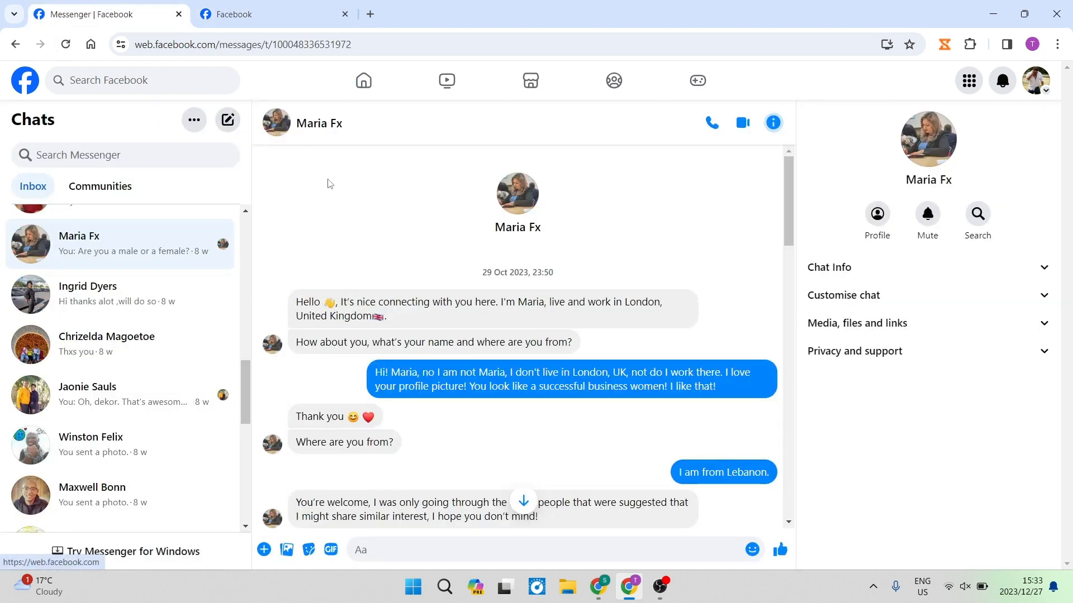
{"action": "mouse_move", "coordinate": [375, 263]}
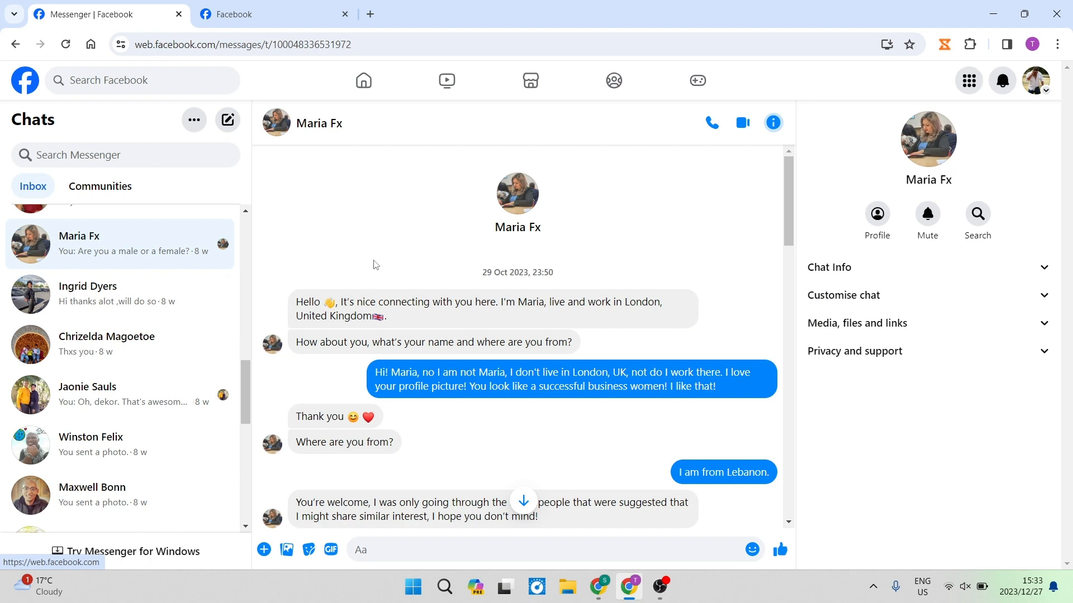
{"action": "mouse_move", "coordinate": [292, 308]}
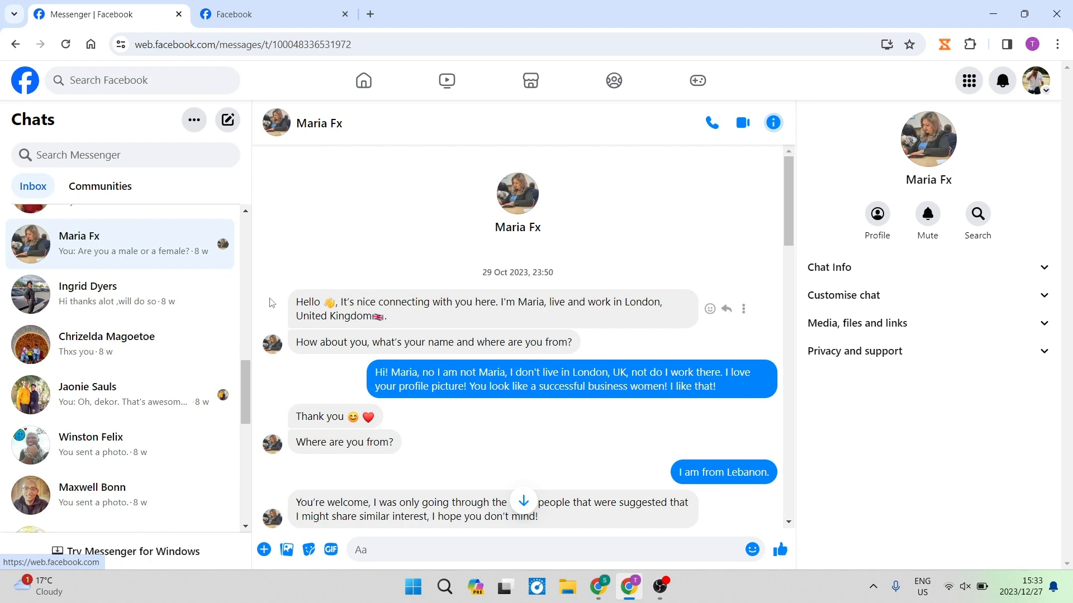
{"action": "mouse_move", "coordinate": [279, 286]}
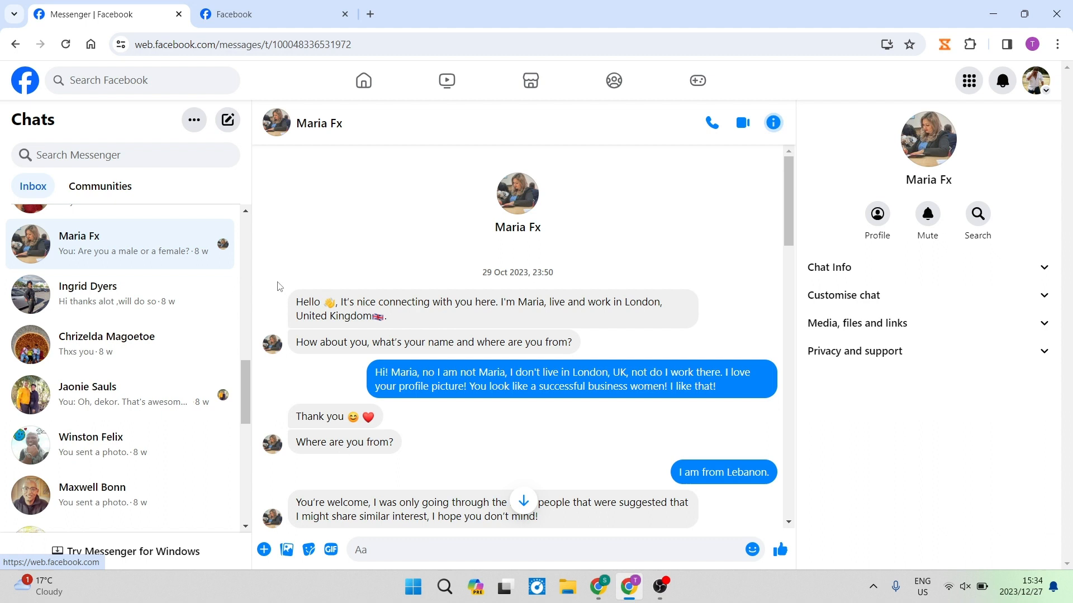
{"action": "mouse_move", "coordinate": [279, 272]}
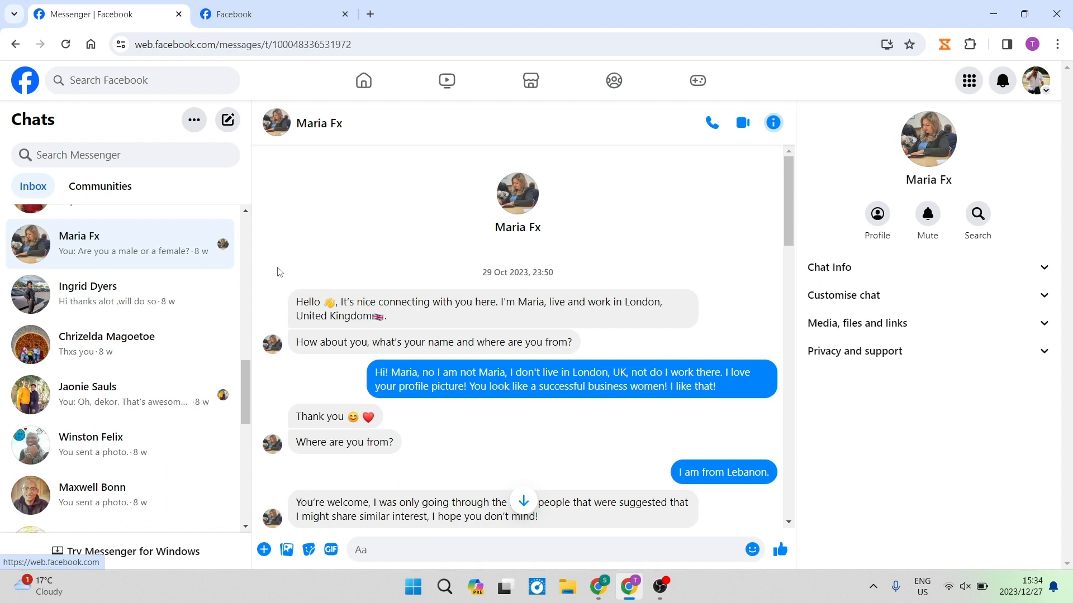
{"action": "mouse_move", "coordinate": [282, 307]}
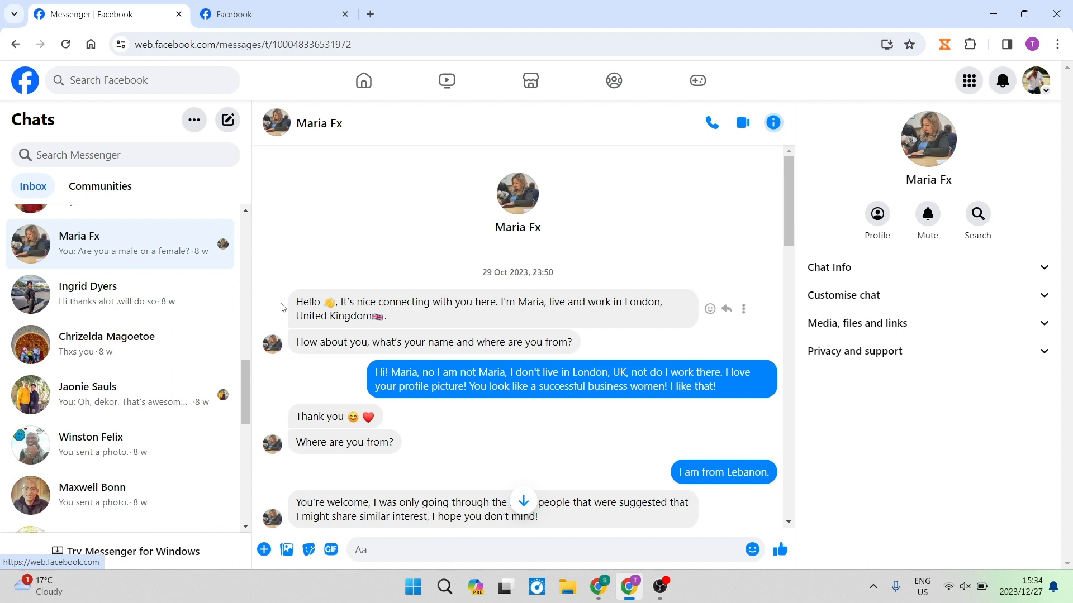
{"action": "mouse_move", "coordinate": [335, 232]}
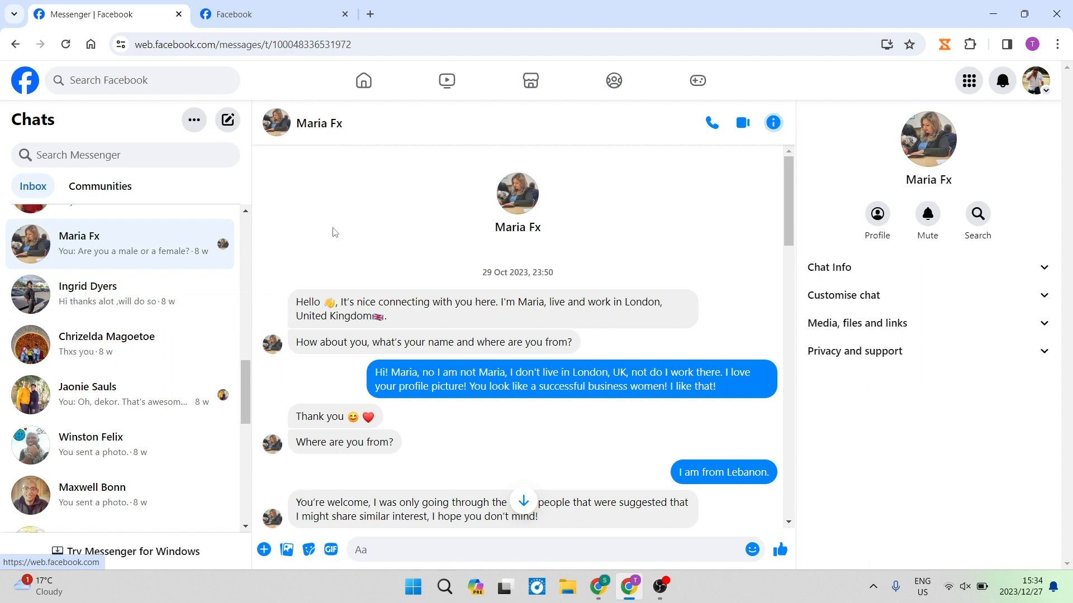
{"action": "mouse_move", "coordinate": [334, 186]}
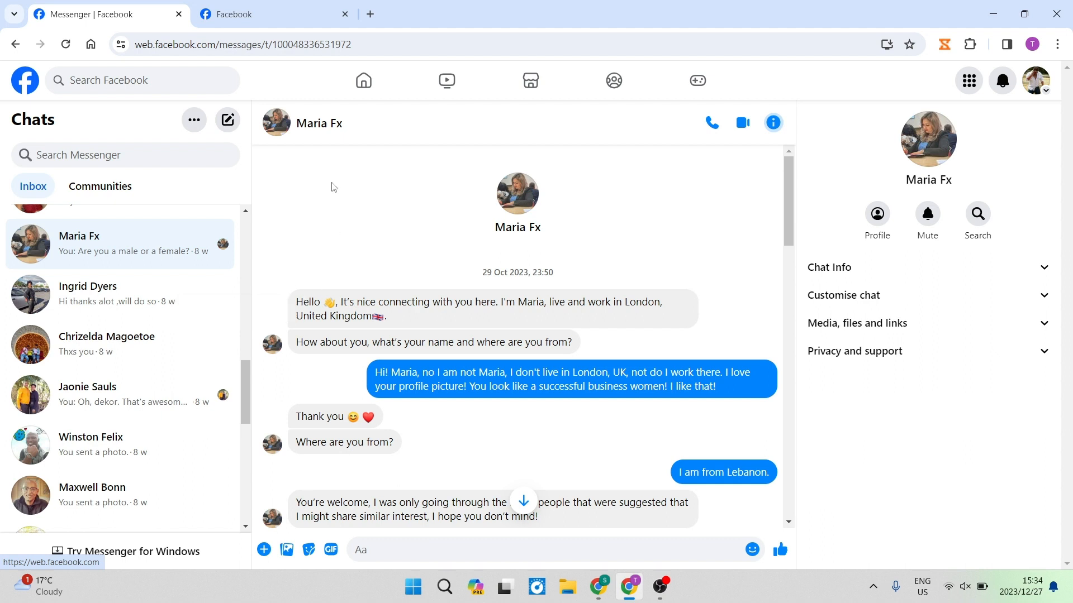
{"action": "mouse_move", "coordinate": [344, 214]}
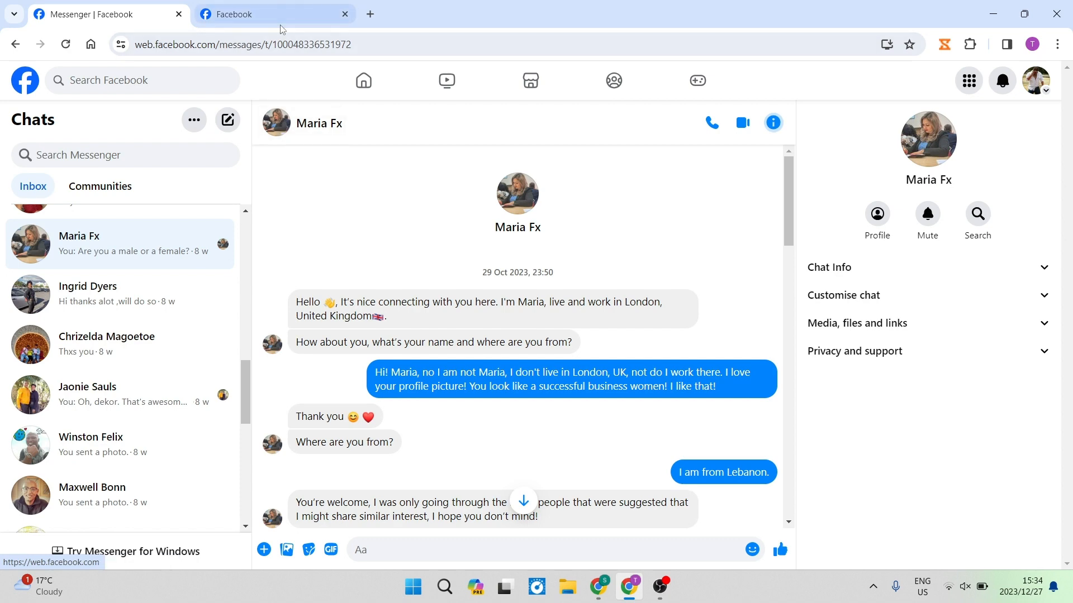
Step: From the Facebook home feed, reach the Help Centre via the account menu's Help & support
{"action": "left_click", "coordinate": [267, 15]}
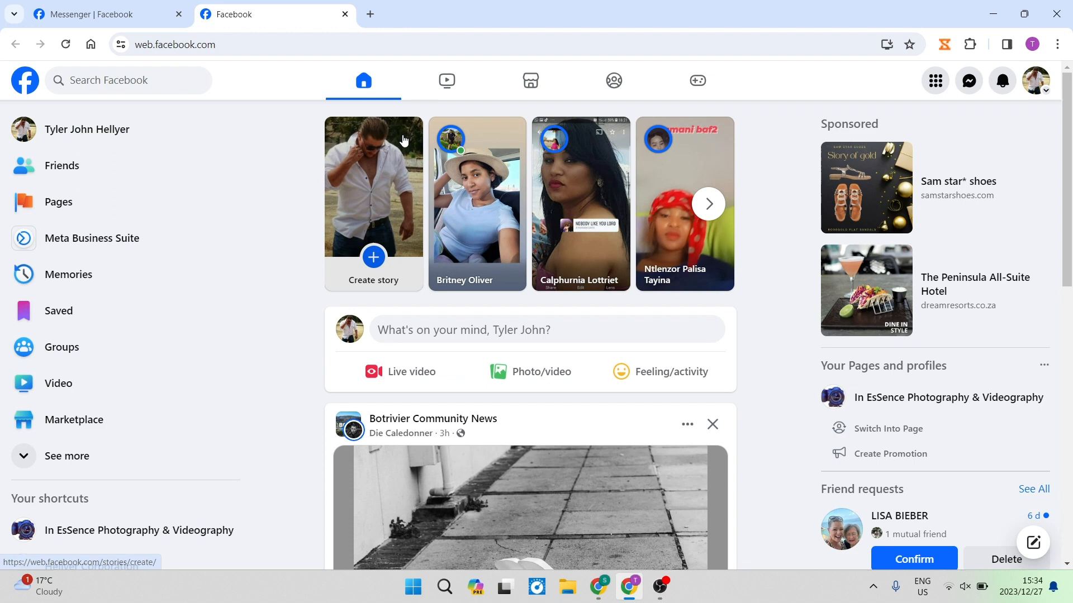
{"action": "mouse_move", "coordinate": [1012, 102]}
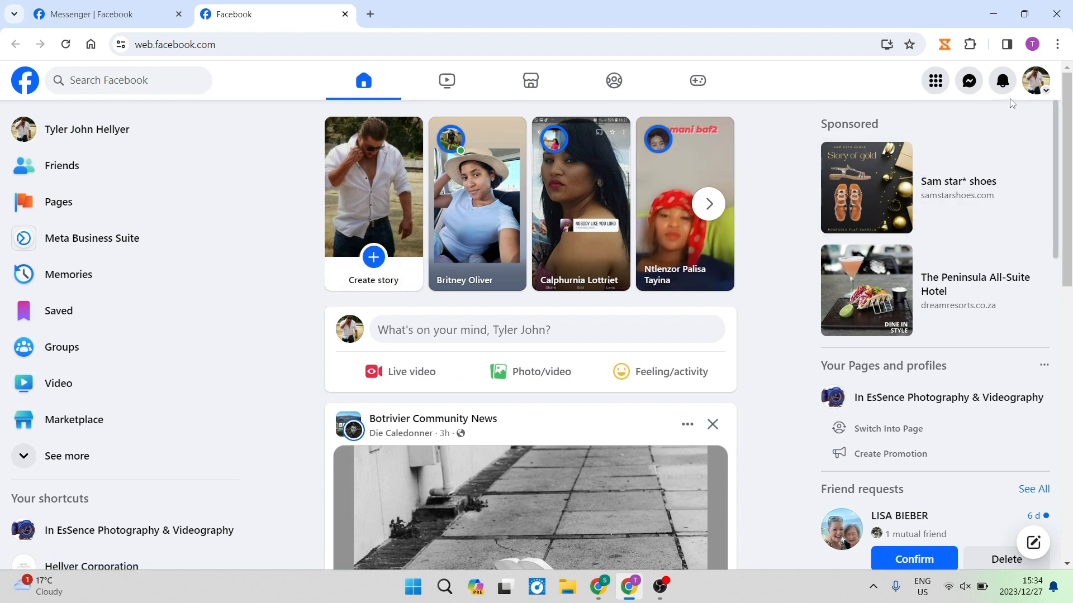
{"action": "left_click", "coordinate": [1034, 80]}
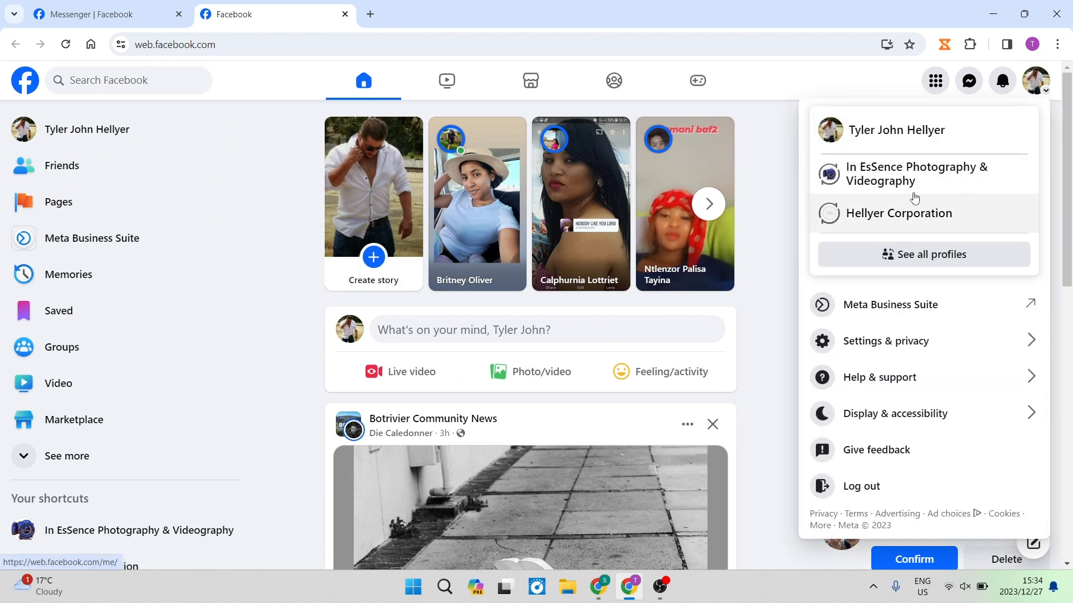
{"action": "left_click", "coordinate": [879, 377]}
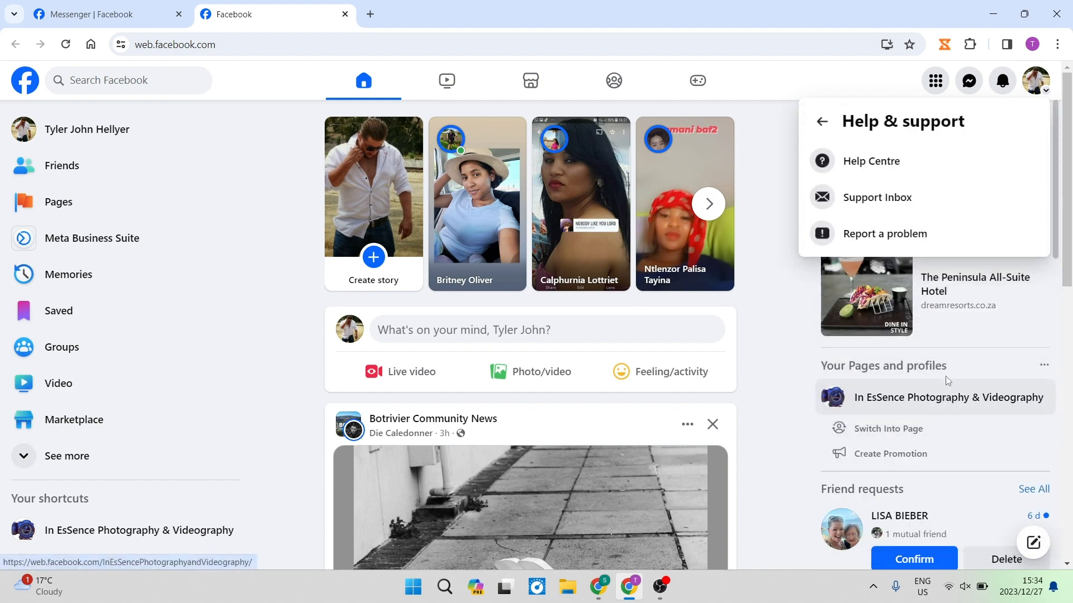
{"action": "left_click", "coordinate": [871, 161]}
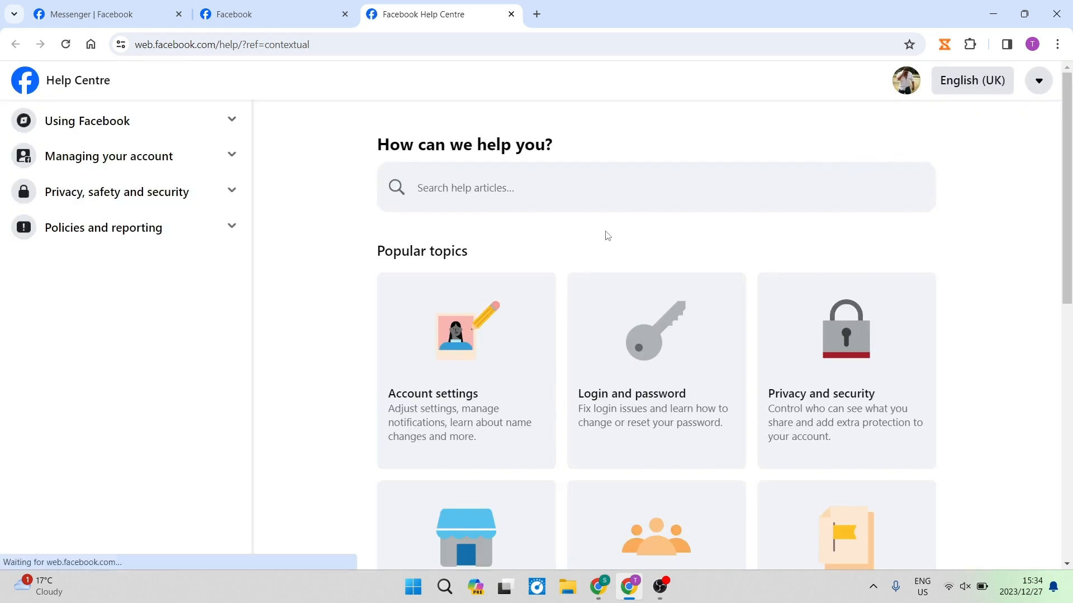
{"action": "mouse_move", "coordinate": [326, 171]}
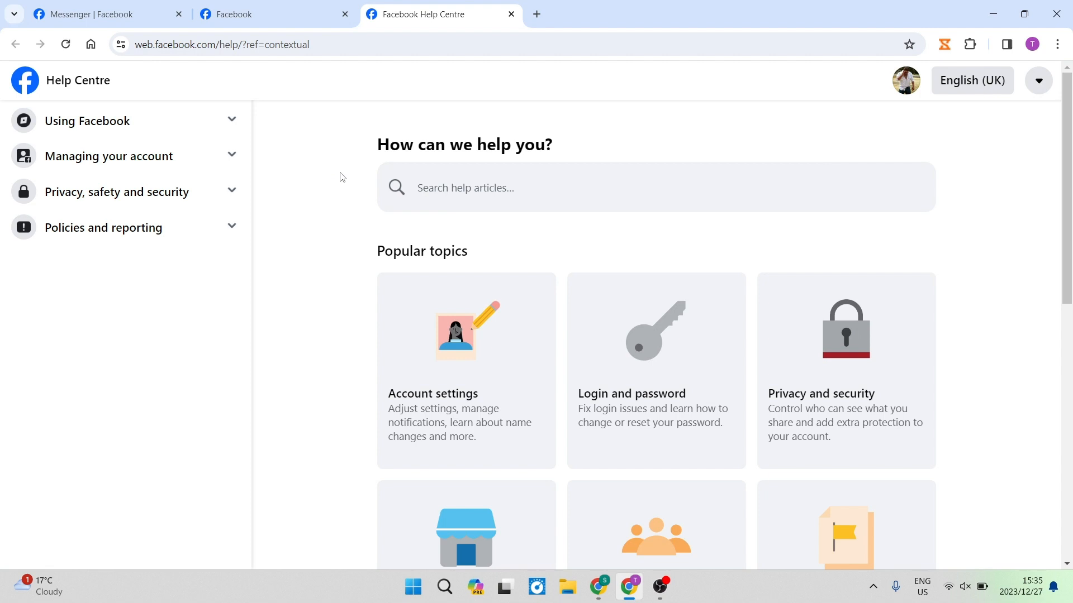
{"action": "mouse_move", "coordinate": [312, 184]}
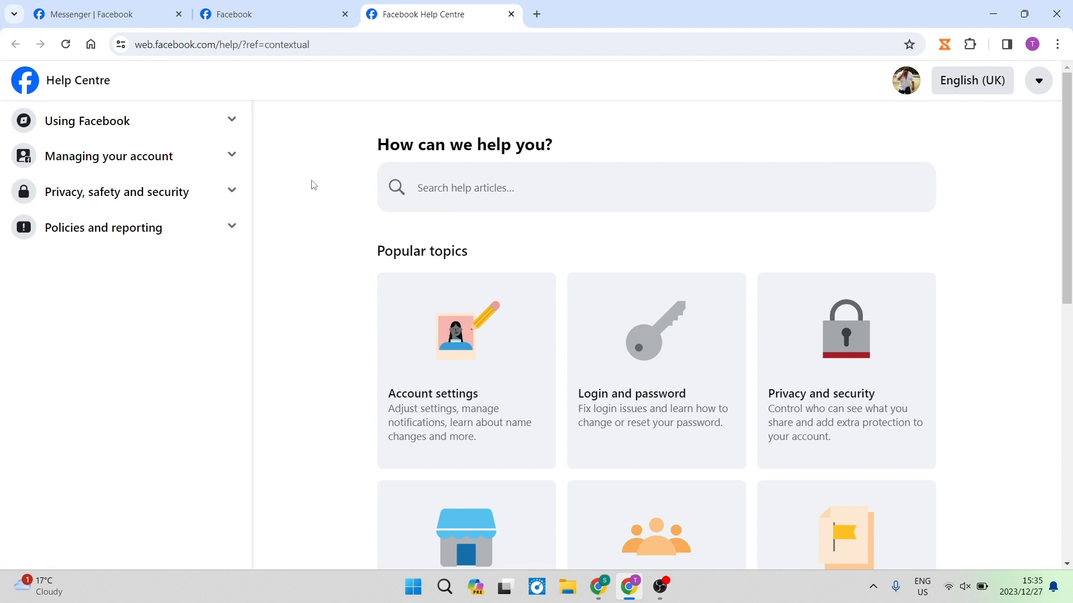
{"action": "mouse_move", "coordinate": [329, 201]}
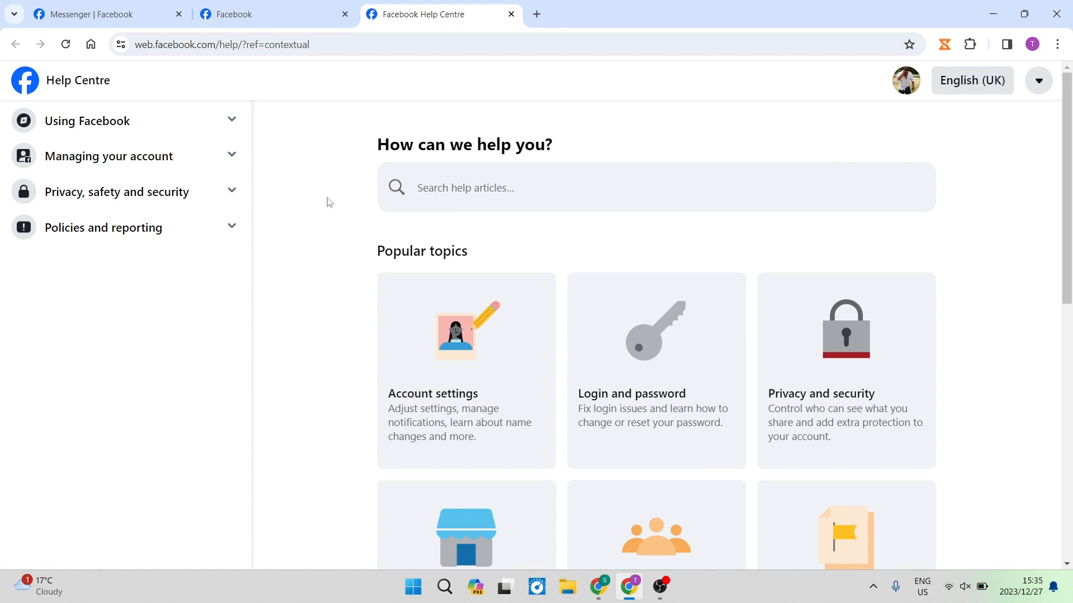
{"action": "mouse_move", "coordinate": [297, 182]}
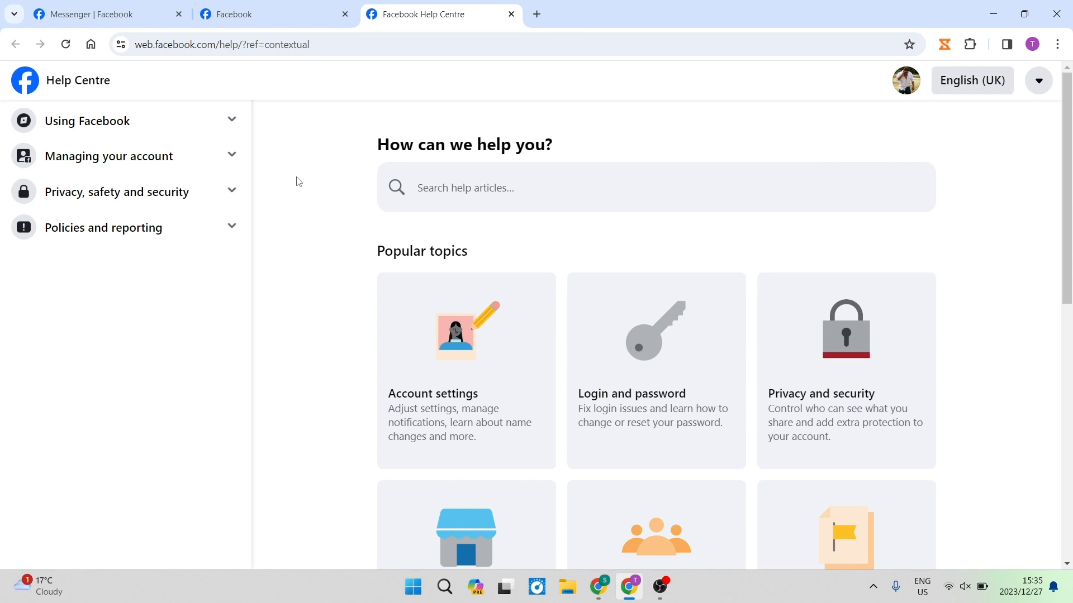
{"action": "mouse_move", "coordinate": [269, 194]}
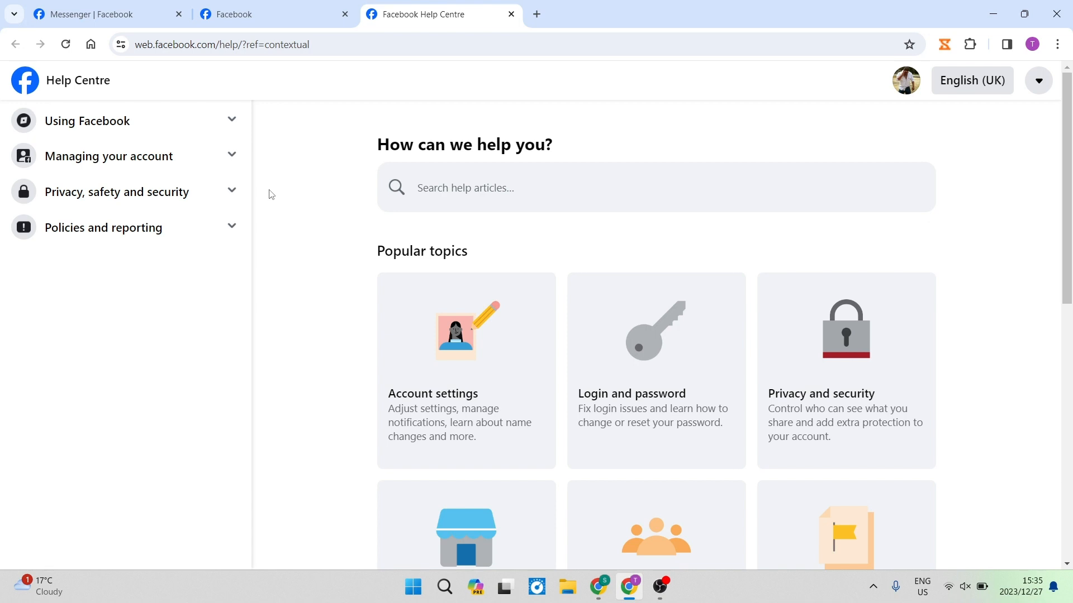
{"action": "mouse_move", "coordinate": [124, 237]}
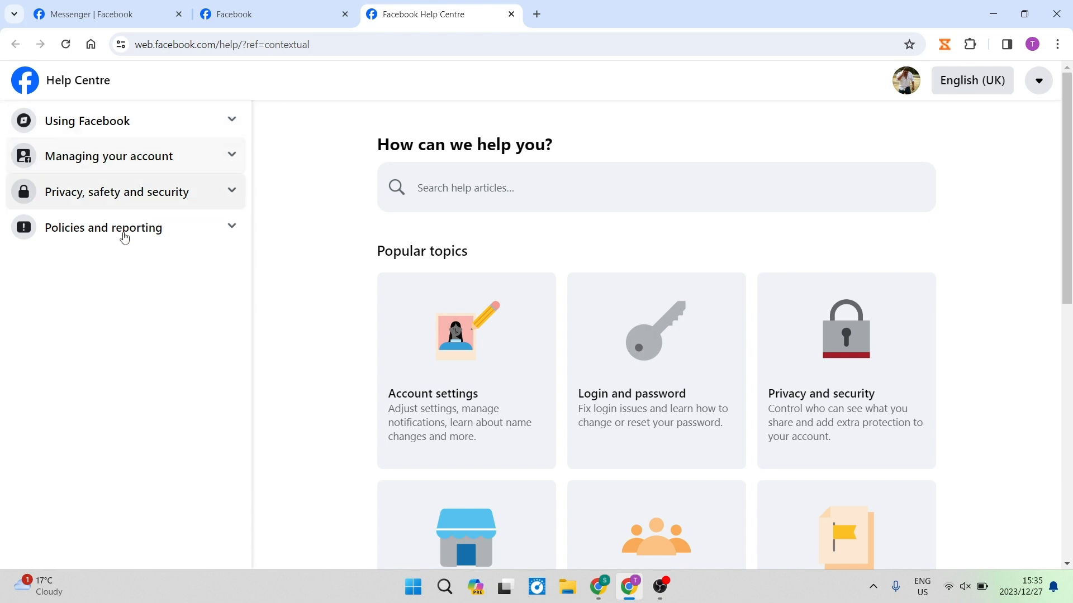
{"action": "mouse_move", "coordinate": [234, 207]}
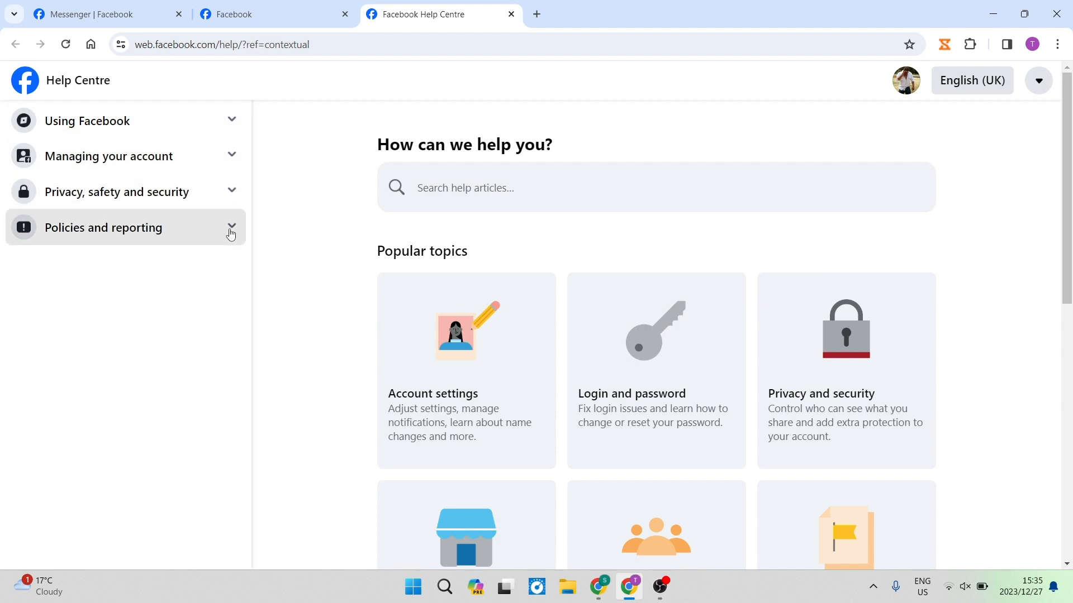
Step: Expand Policies and reporting, Reporting abuse, then Intellectual property in the Help Centre sidebar
{"action": "left_click", "coordinate": [103, 228]}
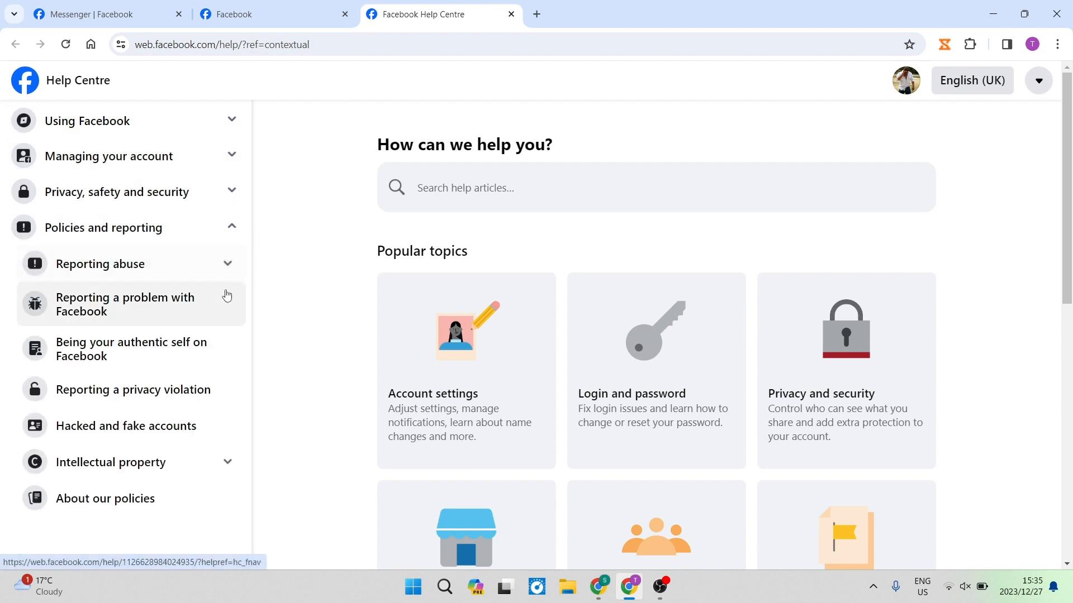
{"action": "left_click", "coordinate": [228, 263]}
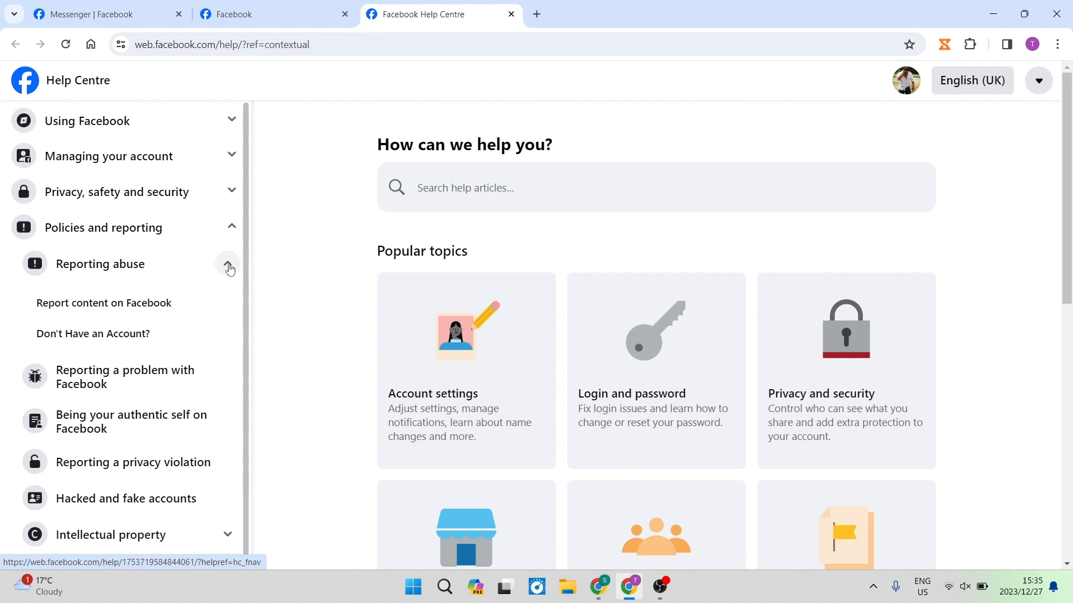
{"action": "mouse_move", "coordinate": [226, 266]}
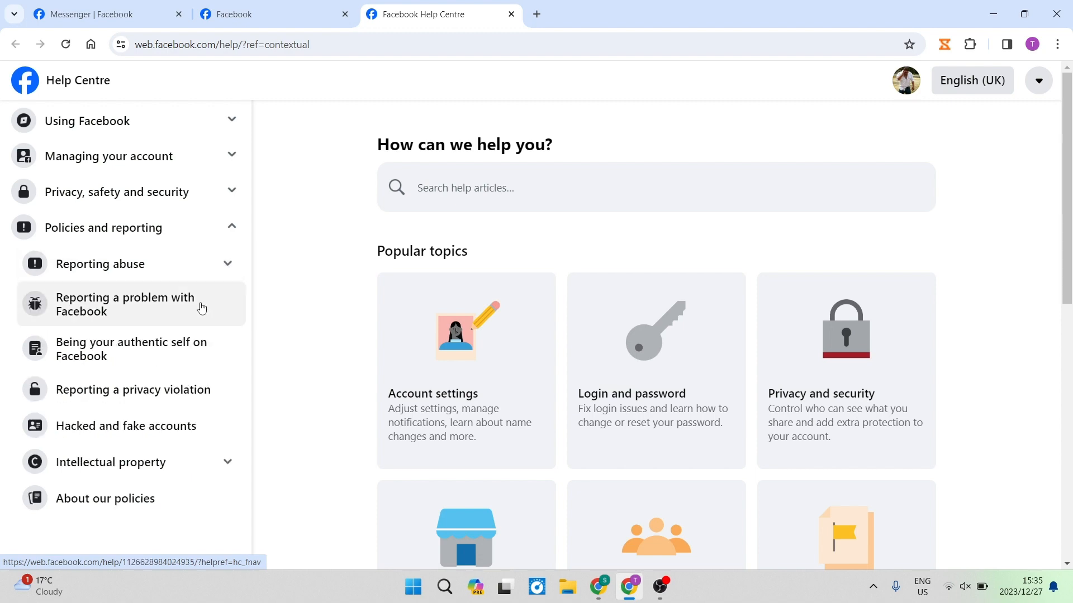
{"action": "scroll", "scroll_direction": "down", "scroll_amount": 3}
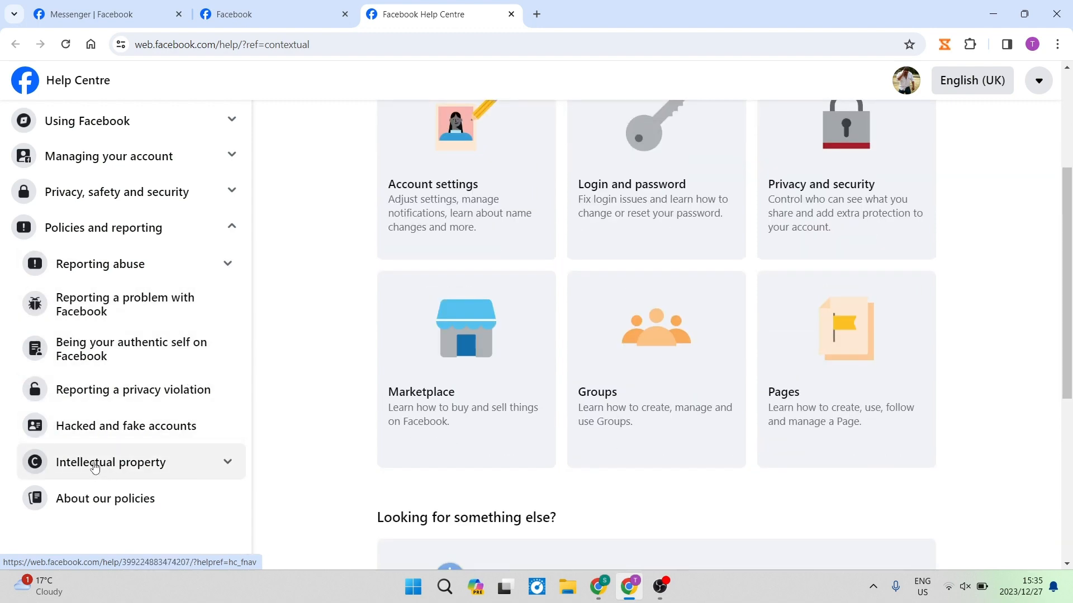
{"action": "left_click", "coordinate": [111, 463]}
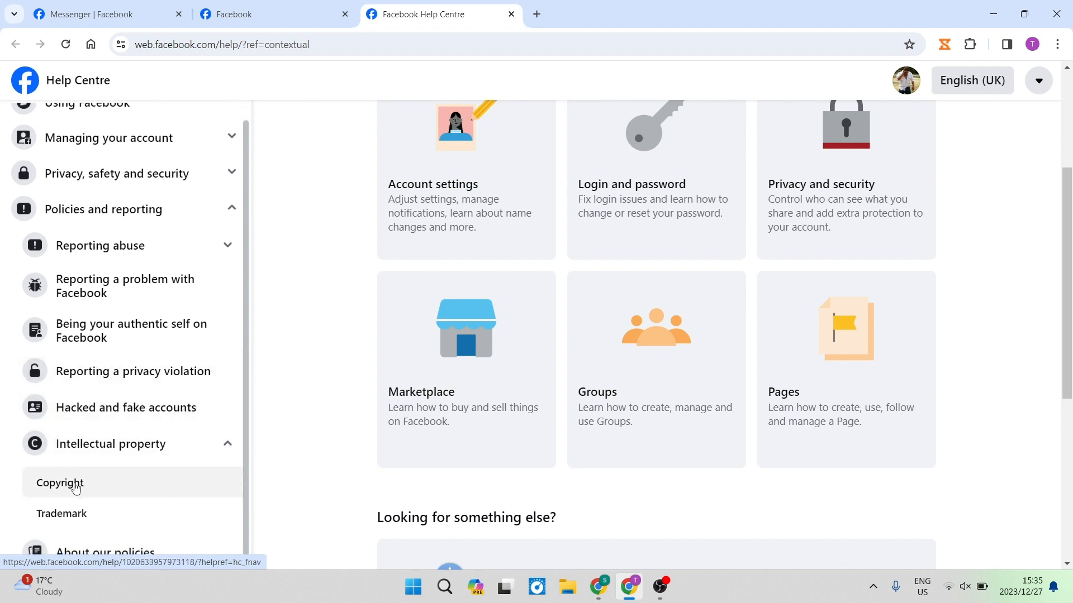
{"action": "mouse_move", "coordinate": [78, 457]}
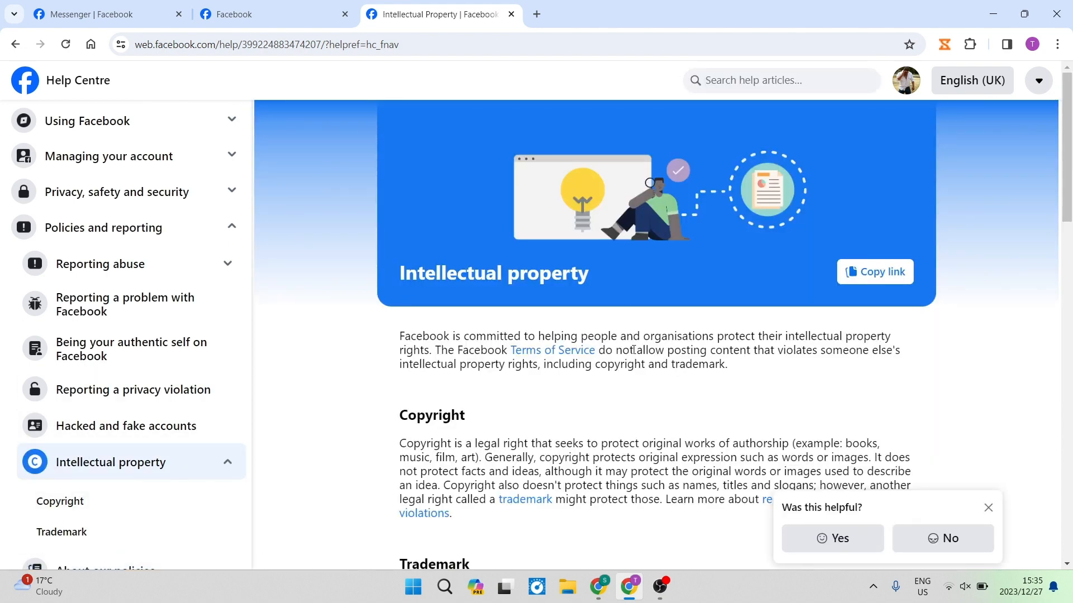
Step: Scroll through the Intellectual property article covering copyright and trademark
{"action": "scroll", "scroll_direction": "down", "scroll_amount": 3}
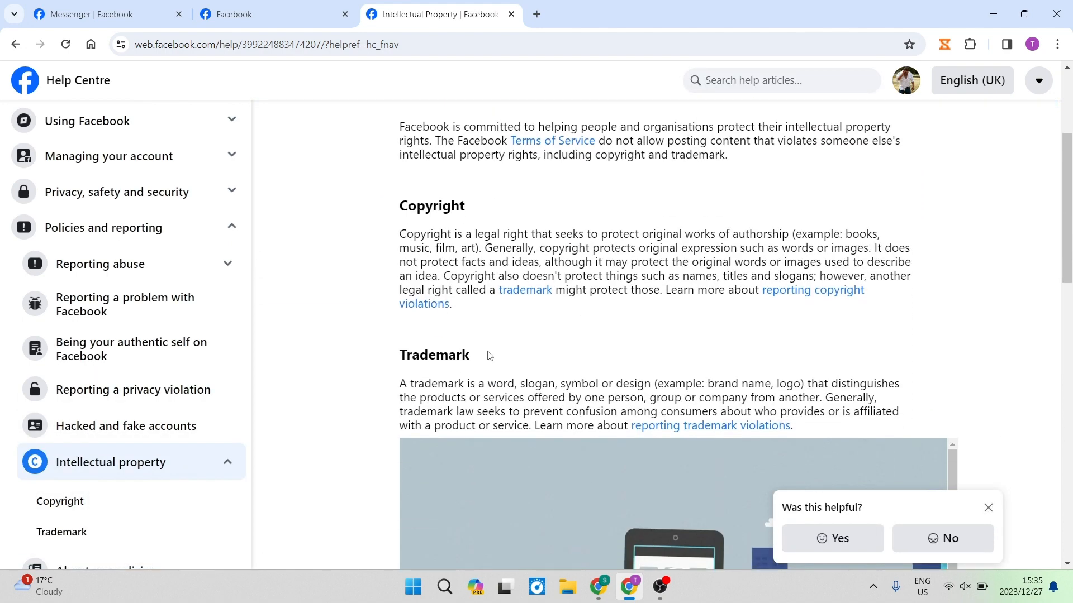
{"action": "scroll", "scroll_direction": "down", "scroll_amount": 3}
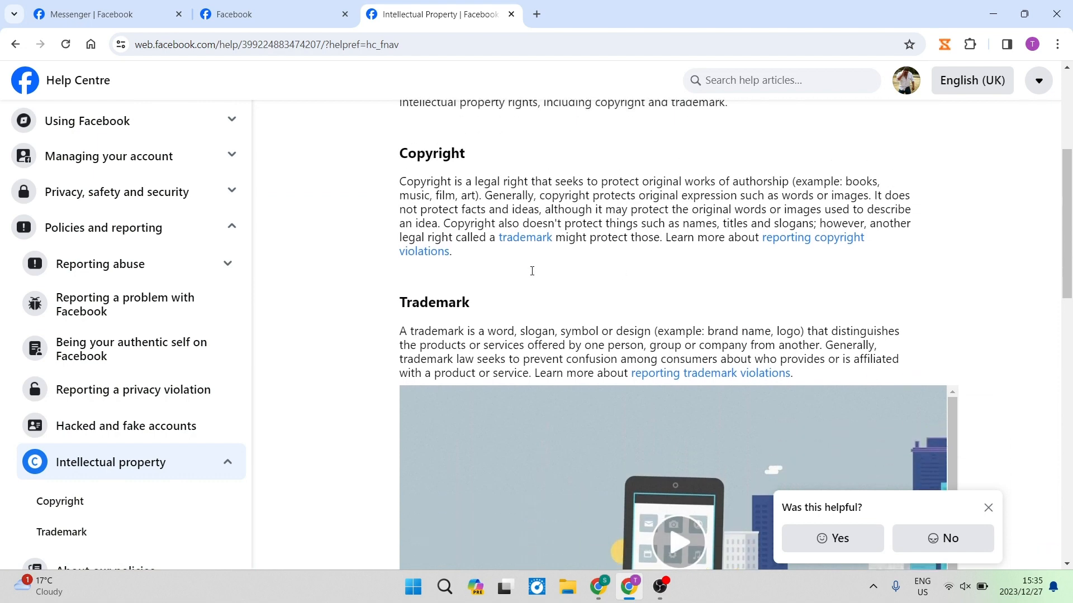
{"action": "scroll", "scroll_direction": "down", "scroll_amount": 3}
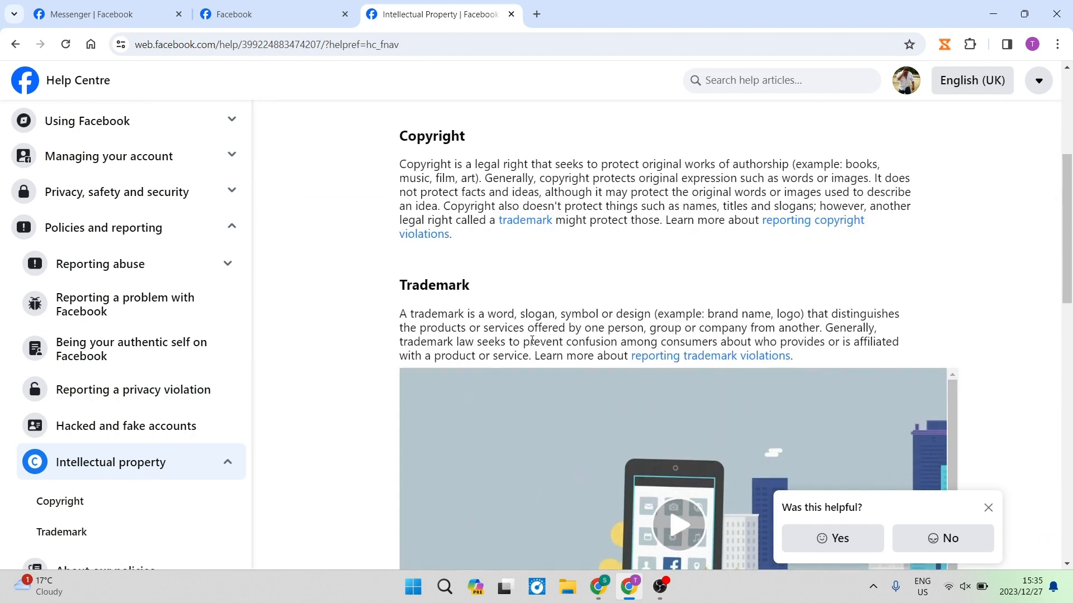
{"action": "scroll", "scroll_direction": "down", "scroll_amount": 3}
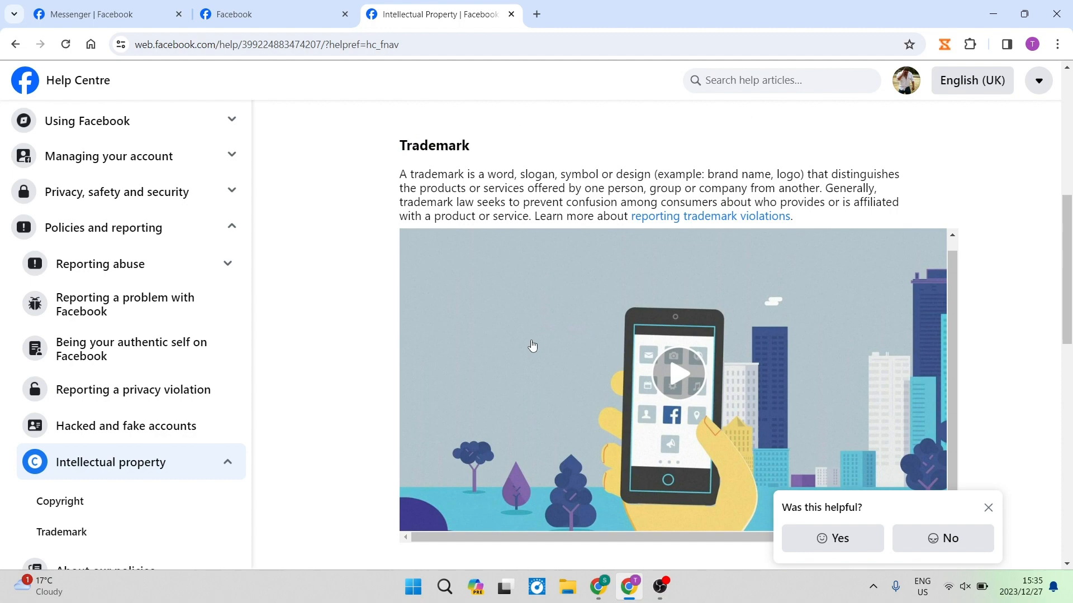
{"action": "scroll", "scroll_direction": "down", "scroll_amount": 3}
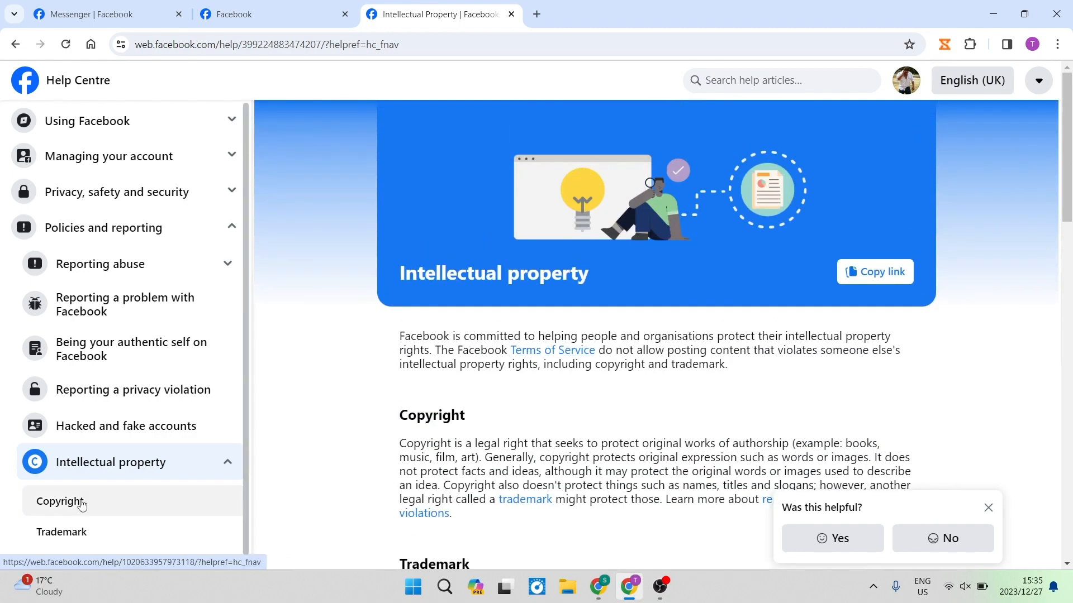
Step: Open the Copyright article from the Intellectual property sidebar list
{"action": "left_click", "coordinate": [59, 501]}
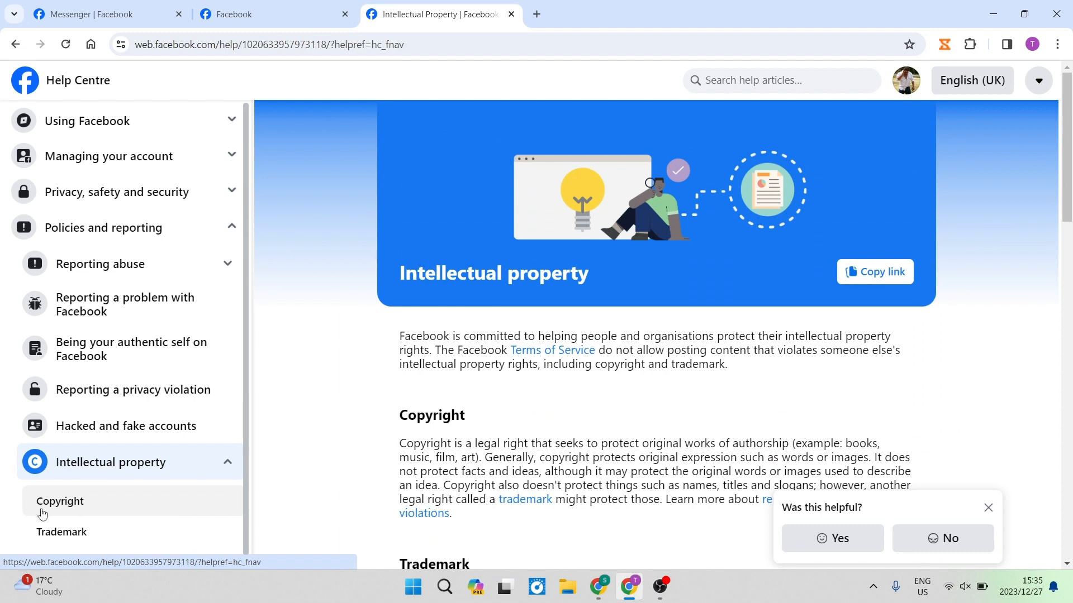
{"action": "left_click", "coordinate": [60, 501]}
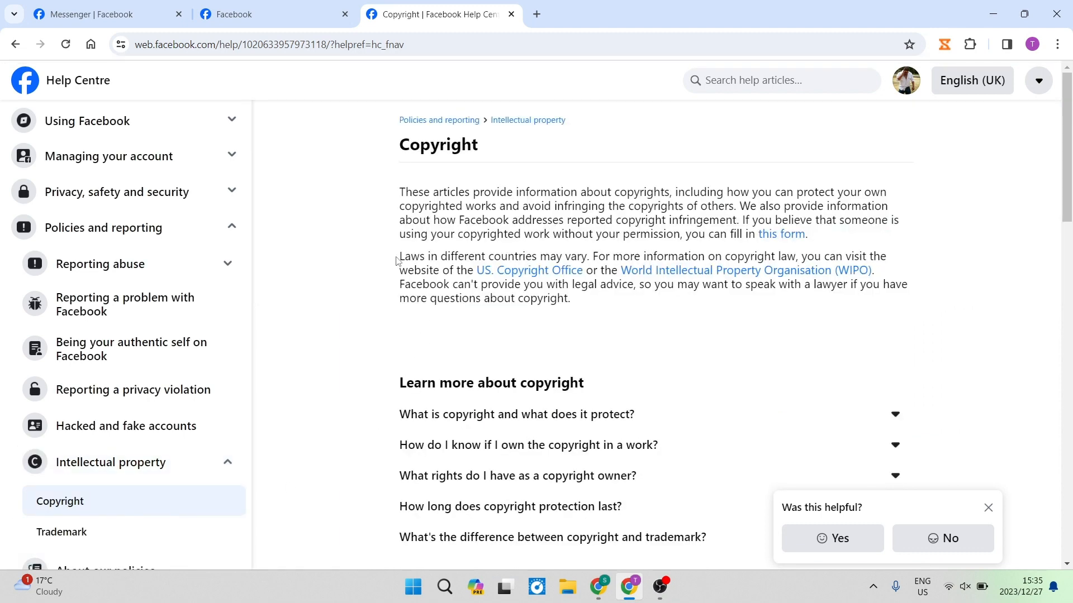
{"action": "mouse_move", "coordinate": [541, 213]}
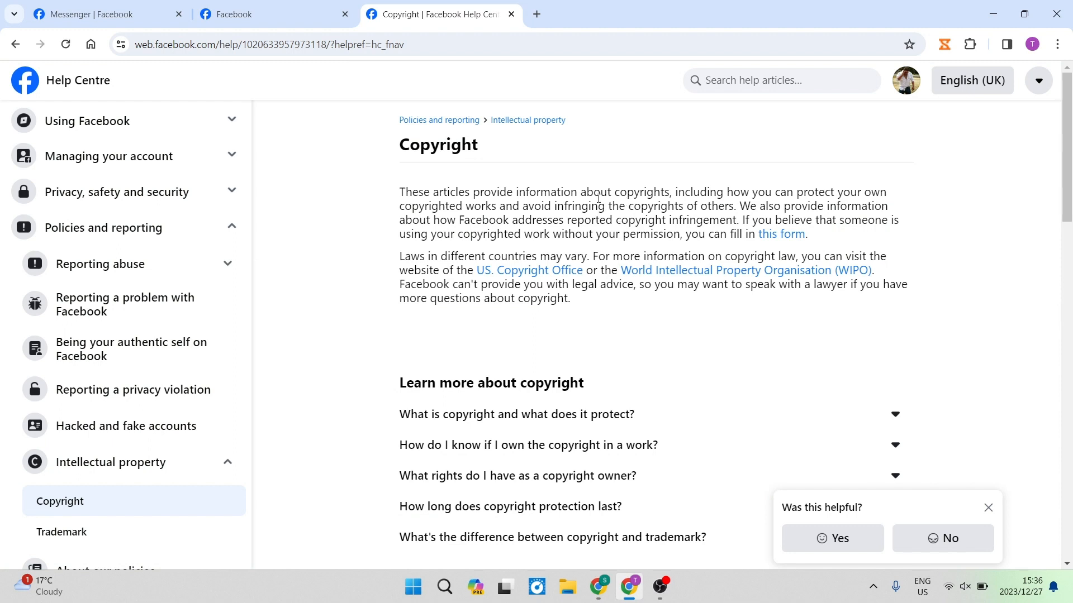
{"action": "mouse_move", "coordinate": [646, 246]}
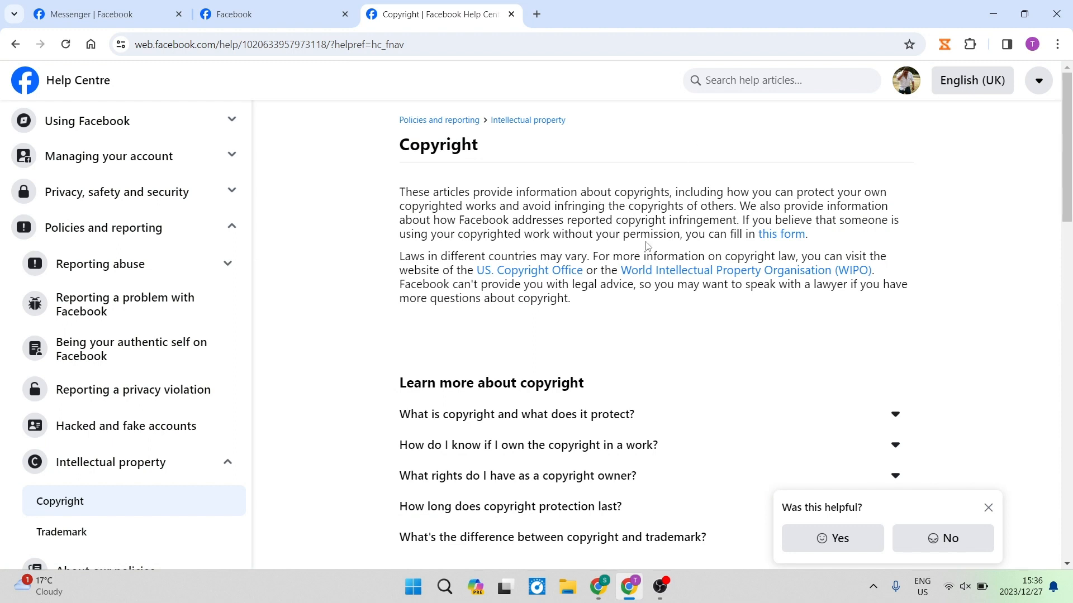
{"action": "mouse_move", "coordinate": [704, 303]}
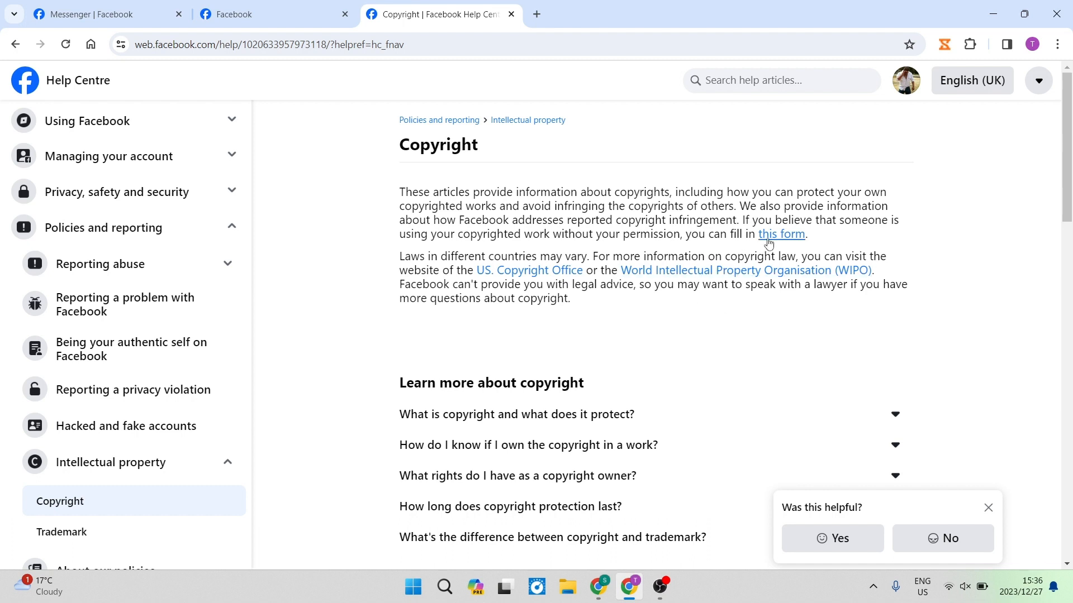
{"action": "mouse_move", "coordinate": [768, 237]}
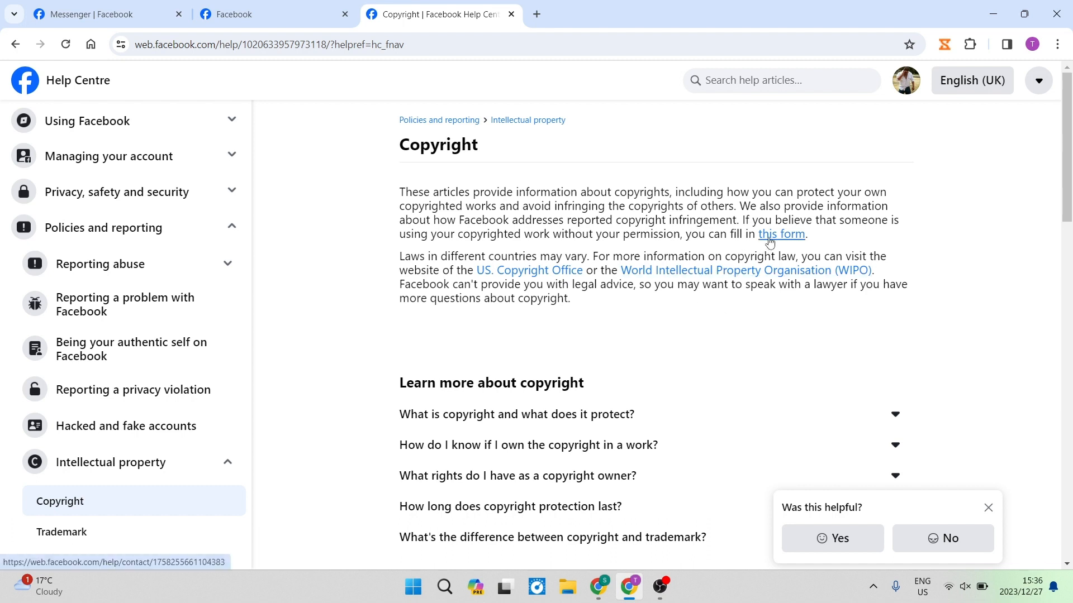
Step: Follow the 'this form' link to reach the Copyright Report Form
{"action": "left_click", "coordinate": [782, 235]}
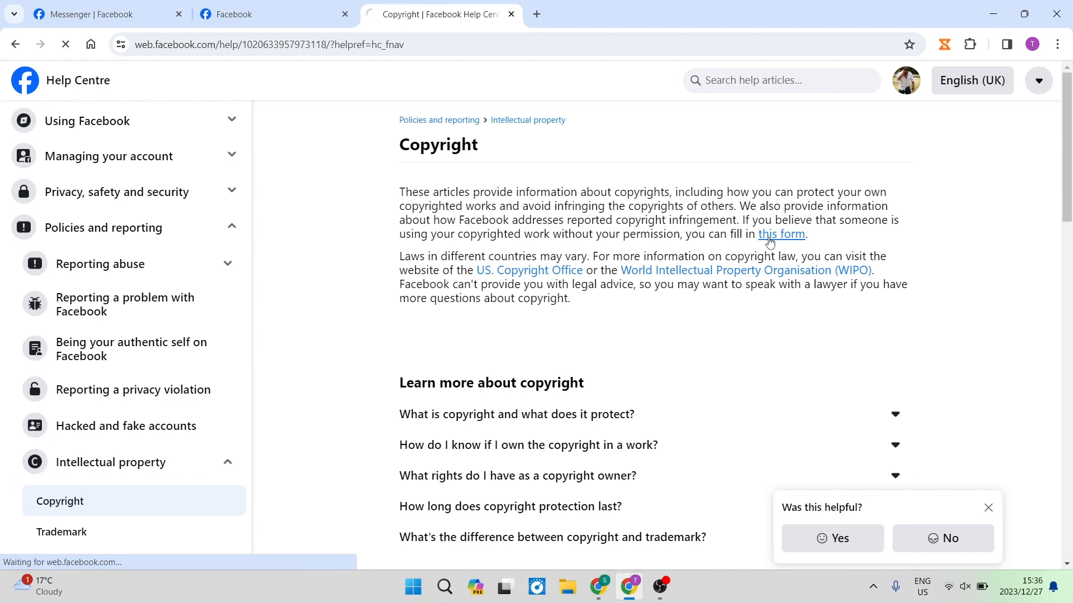
{"action": "left_click", "coordinate": [780, 235]}
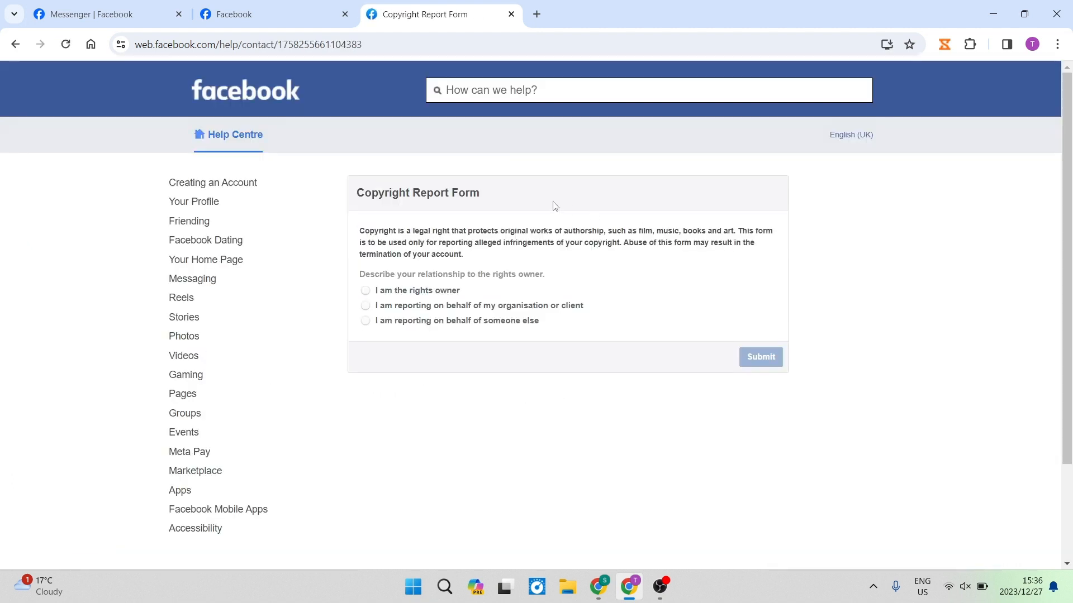
{"action": "mouse_move", "coordinate": [461, 165]}
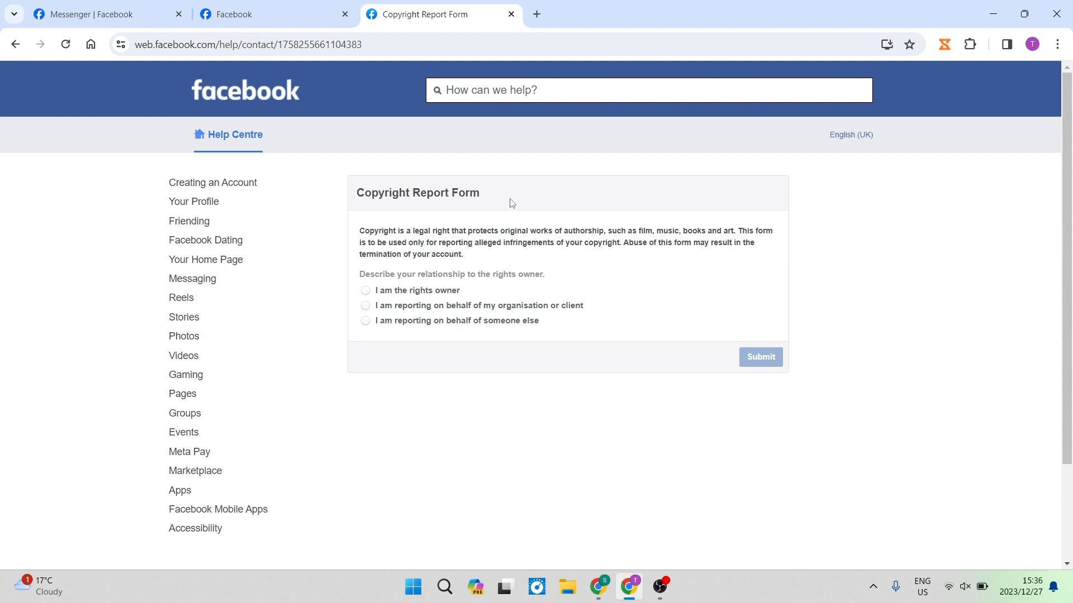
{"action": "mouse_move", "coordinate": [514, 266]}
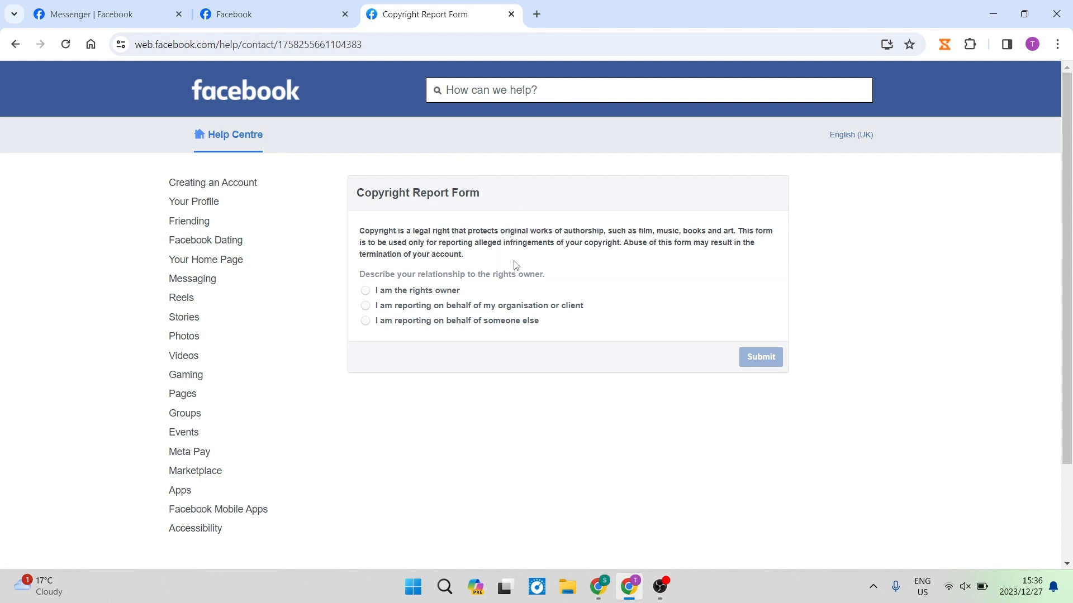
{"action": "mouse_move", "coordinate": [562, 284]}
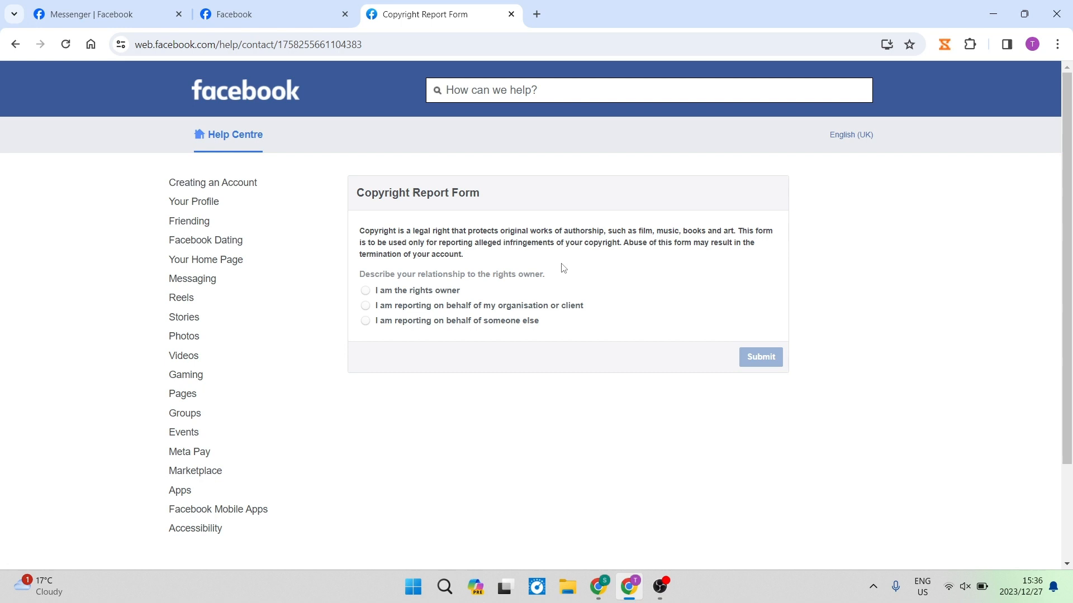
{"action": "mouse_move", "coordinate": [648, 243]}
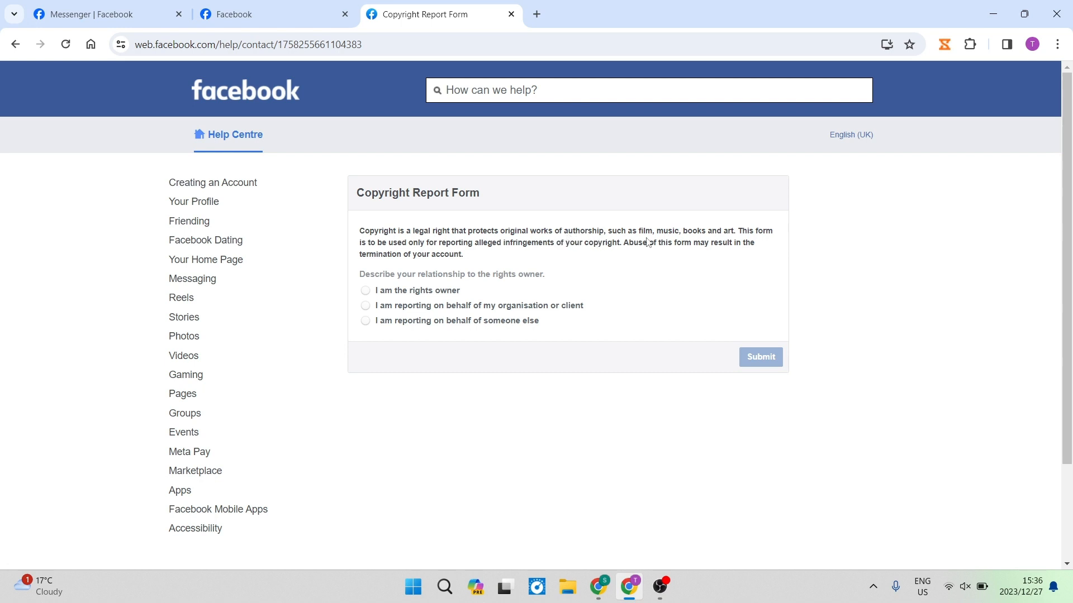
{"action": "mouse_move", "coordinate": [374, 272]}
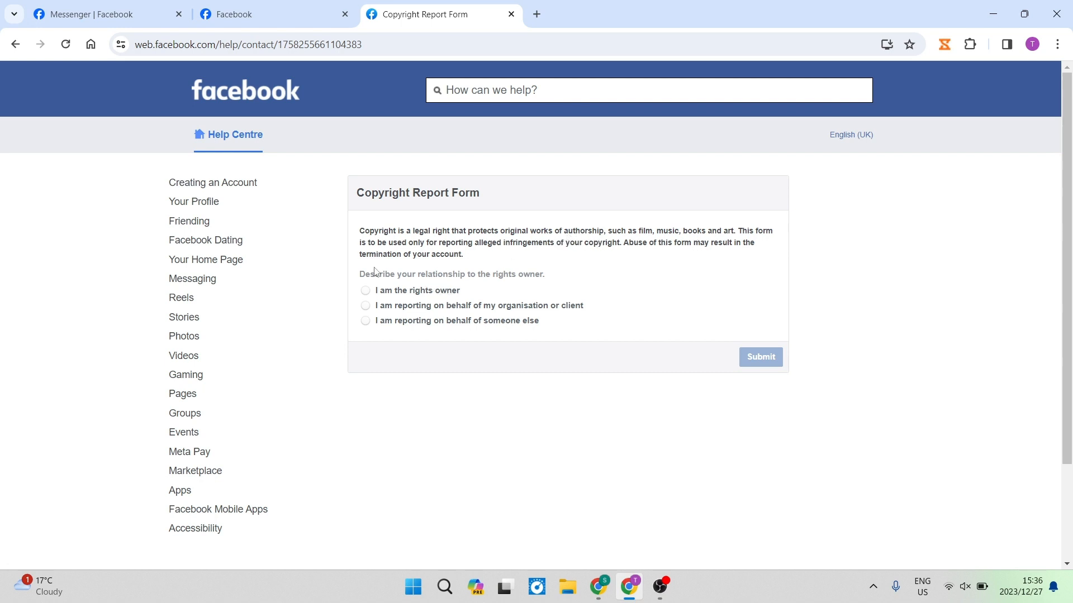
{"action": "mouse_move", "coordinate": [508, 283]}
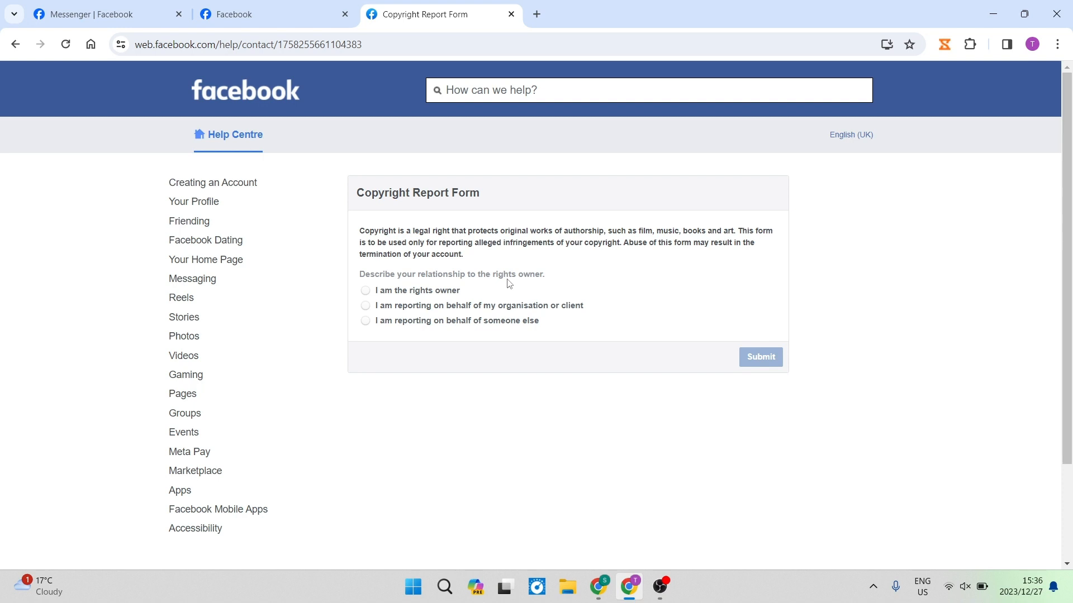
{"action": "mouse_move", "coordinate": [376, 293]}
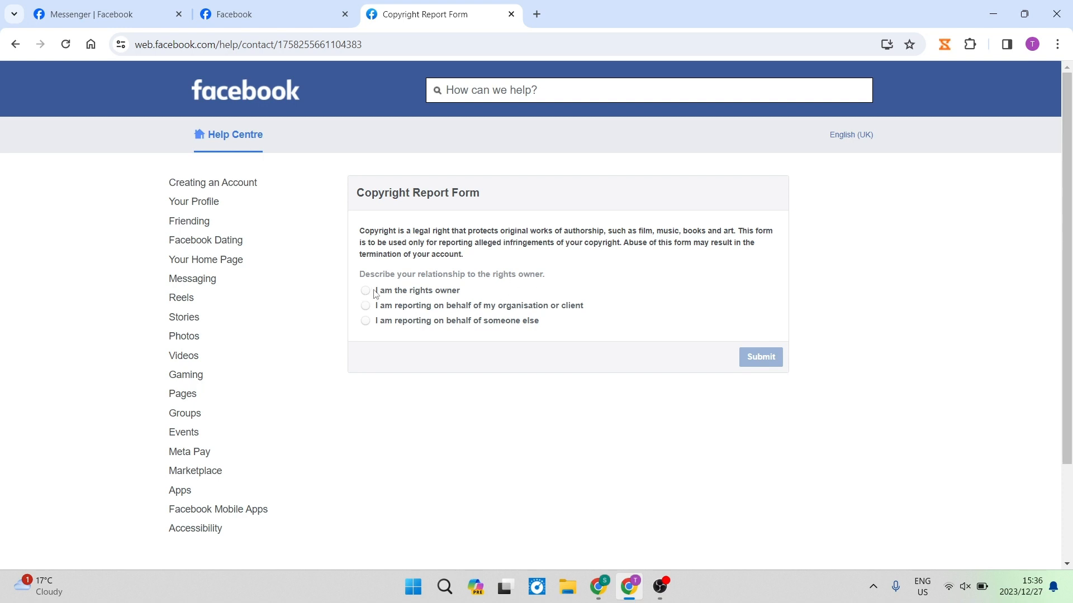
Step: Select 'I am the rights owner', revealing the prefilled name and email contact fields
{"action": "left_click", "coordinate": [365, 291]}
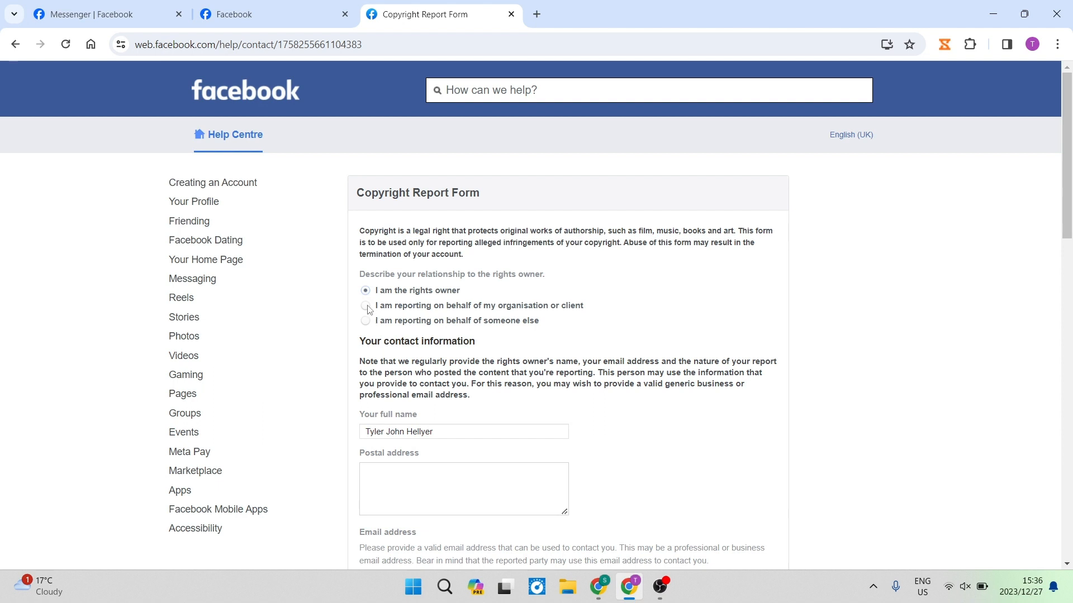
{"action": "mouse_move", "coordinate": [364, 333]}
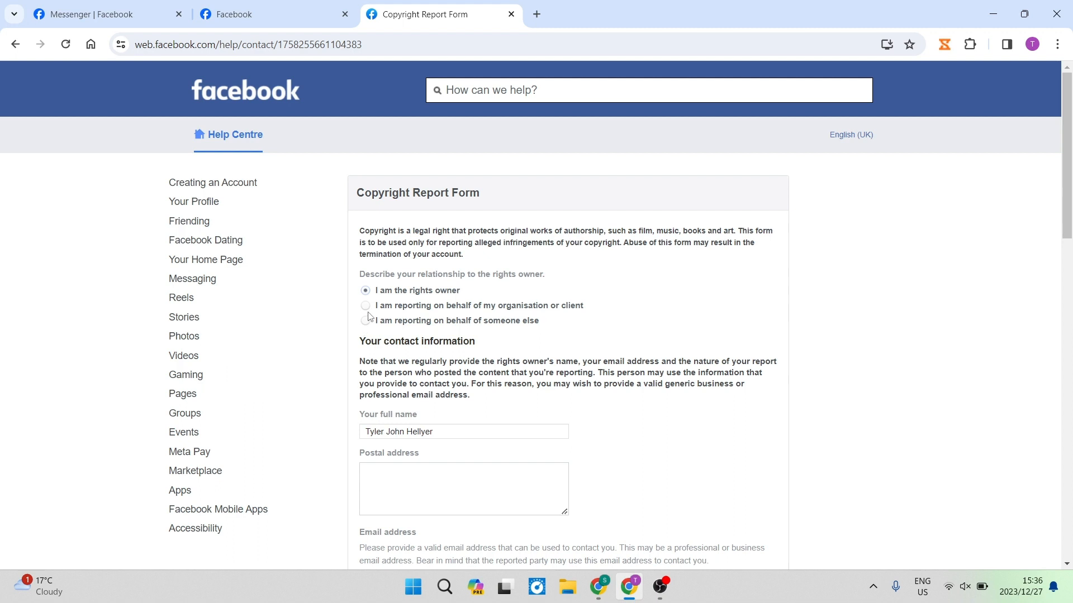
{"action": "mouse_move", "coordinate": [392, 295]}
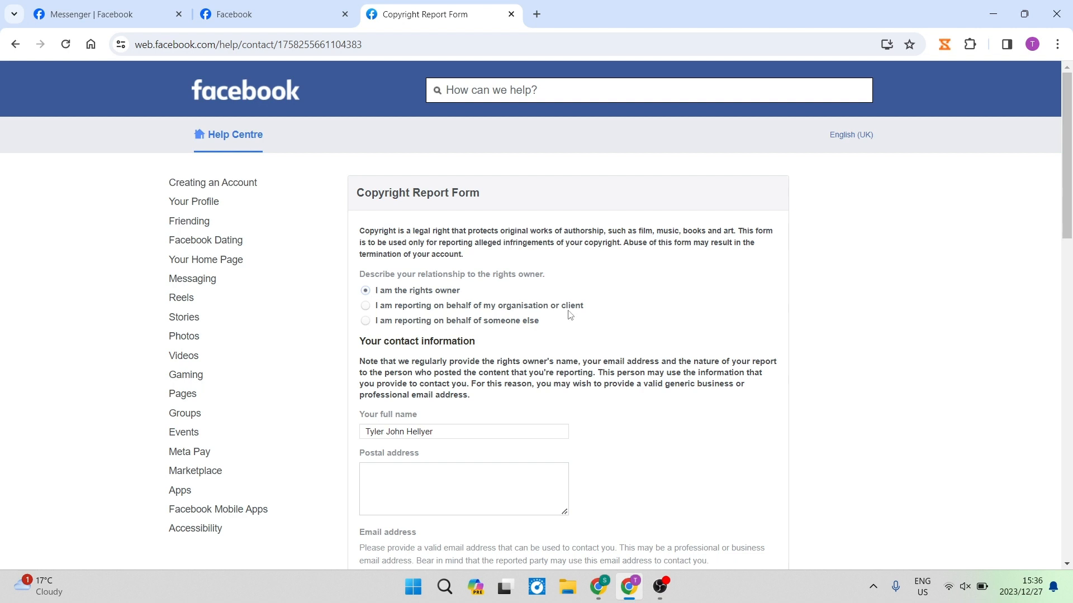
{"action": "scroll", "scroll_direction": "down", "scroll_amount": 3}
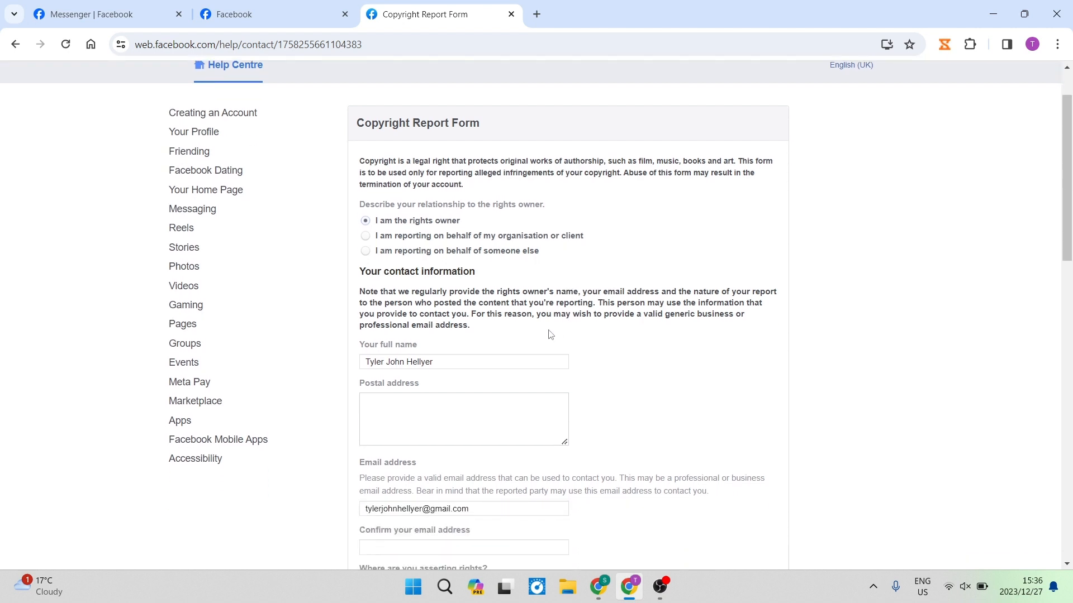
{"action": "mouse_move", "coordinate": [497, 252]}
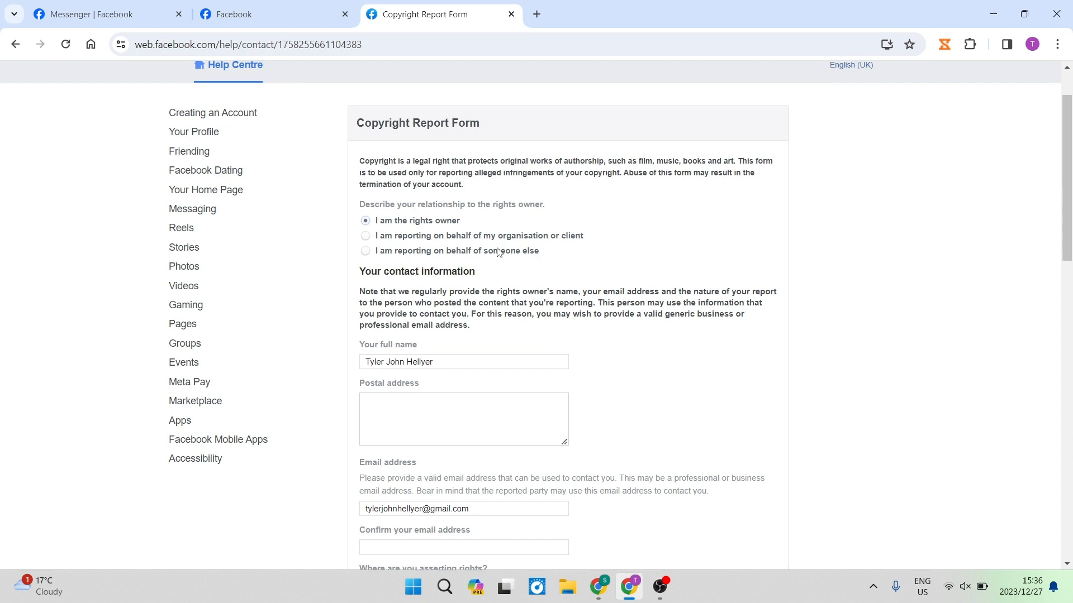
{"action": "mouse_move", "coordinate": [498, 234]}
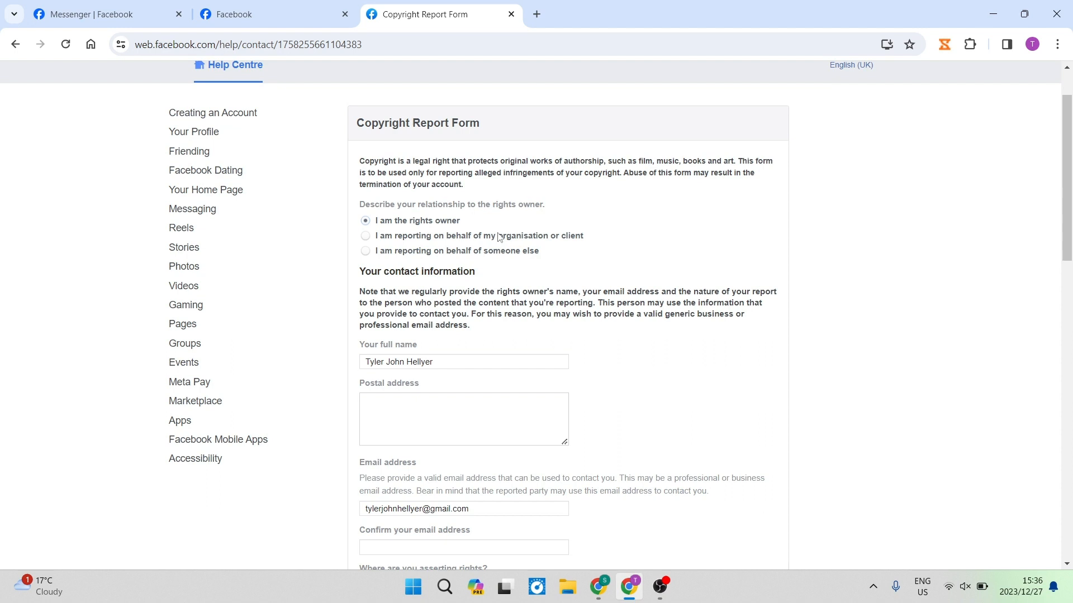
{"action": "mouse_move", "coordinate": [466, 308]}
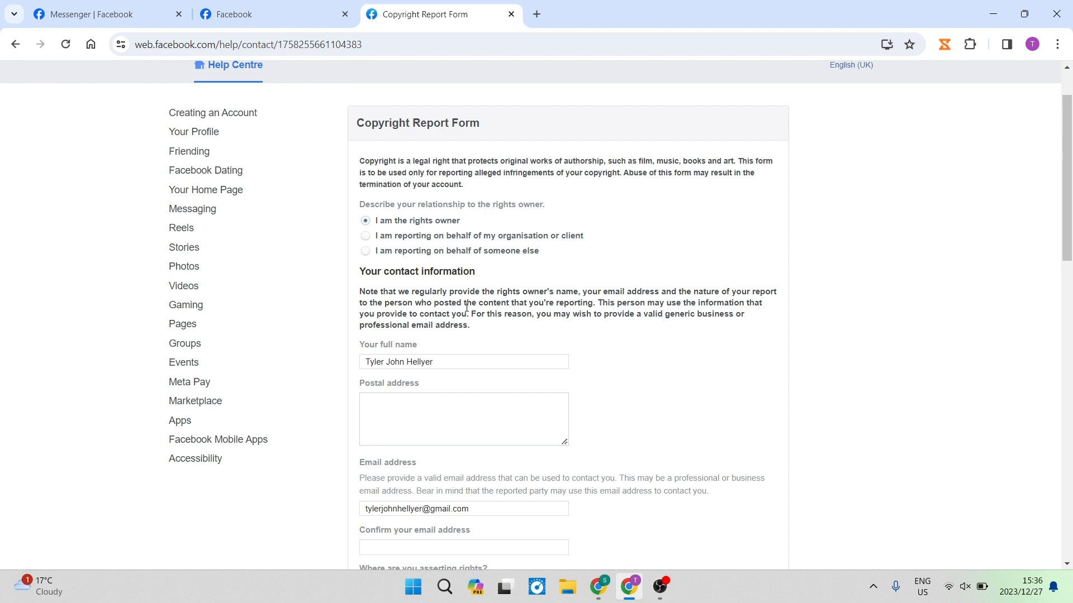
{"action": "scroll", "scroll_direction": "down", "scroll_amount": 3}
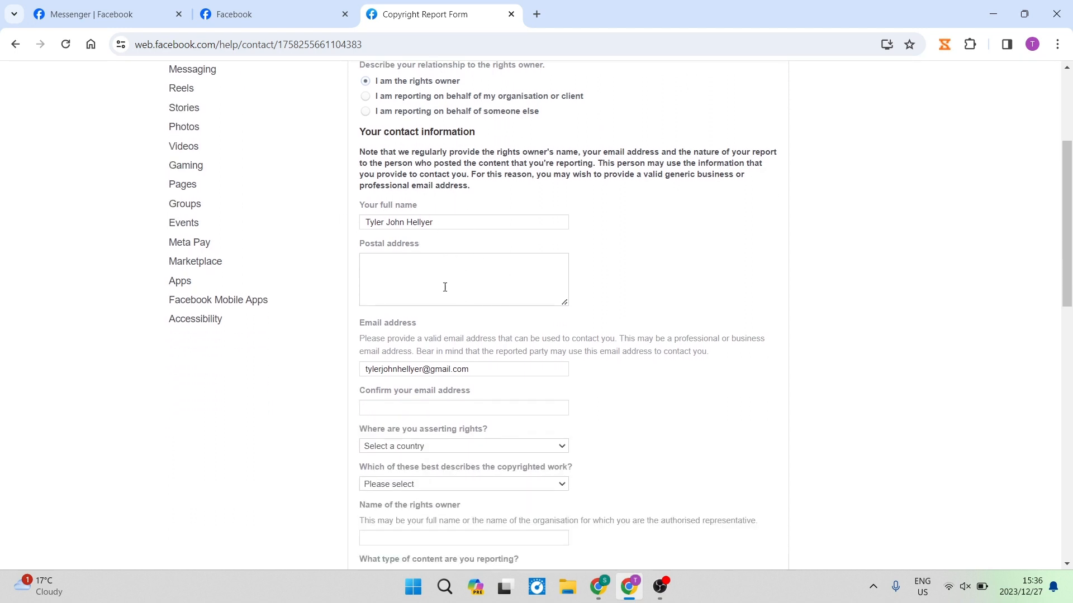
{"action": "scroll", "scroll_direction": "down", "scroll_amount": 3}
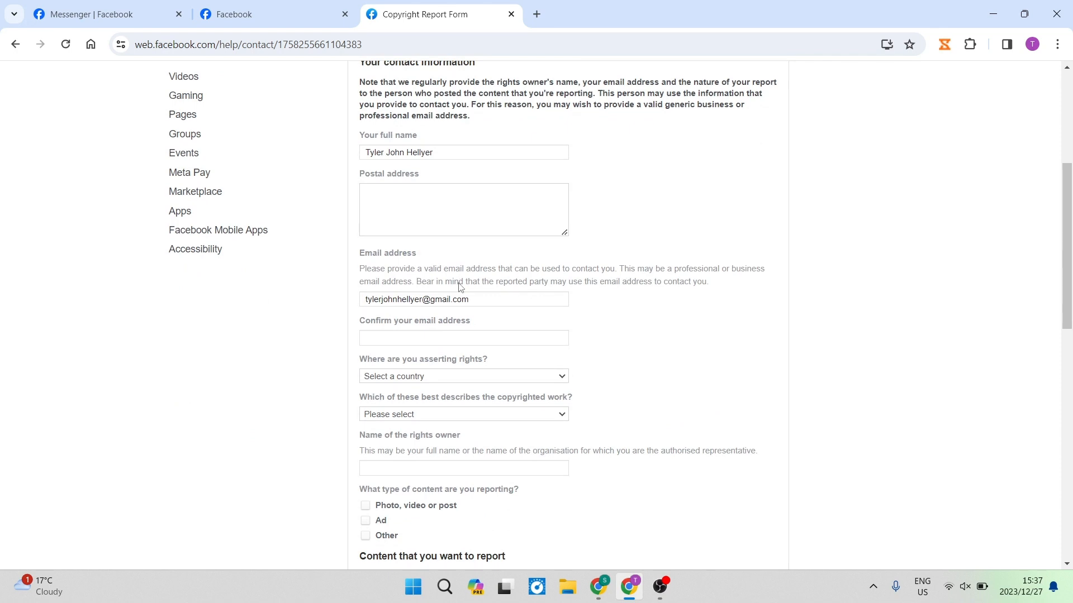
{"action": "scroll", "scroll_direction": "down", "scroll_amount": 3}
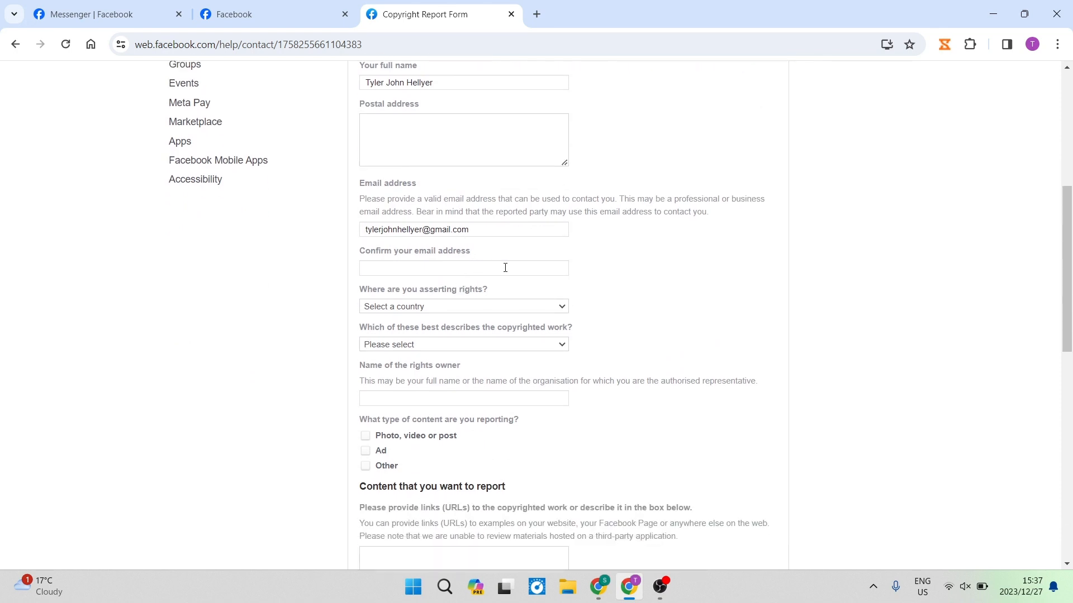
{"action": "mouse_move", "coordinate": [644, 302]}
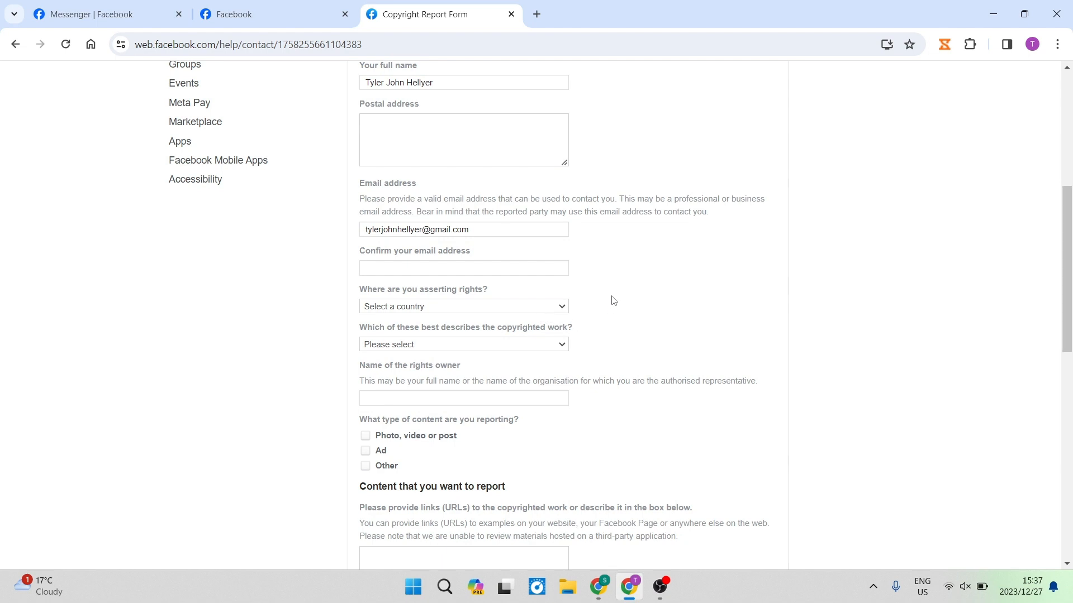
{"action": "scroll", "scroll_direction": "down", "scroll_amount": 3}
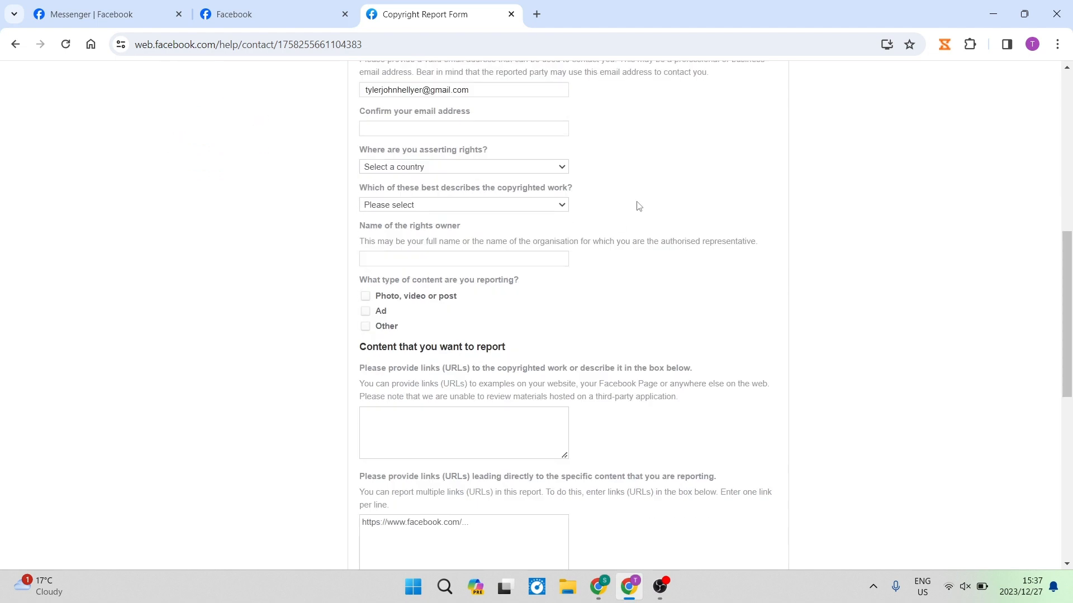
{"action": "mouse_move", "coordinate": [569, 199]}
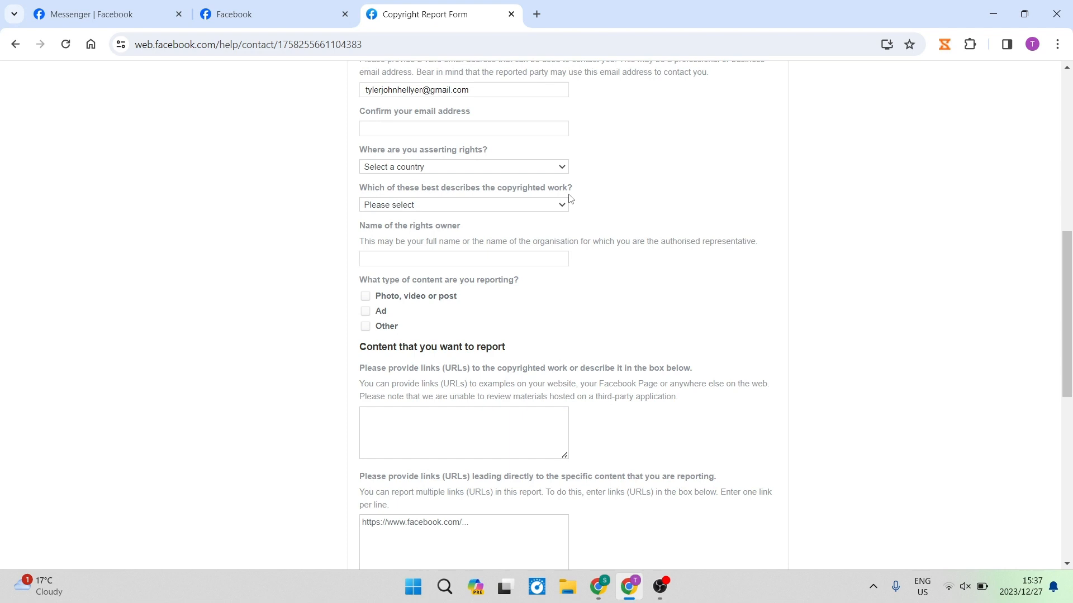
{"action": "mouse_move", "coordinate": [504, 226]}
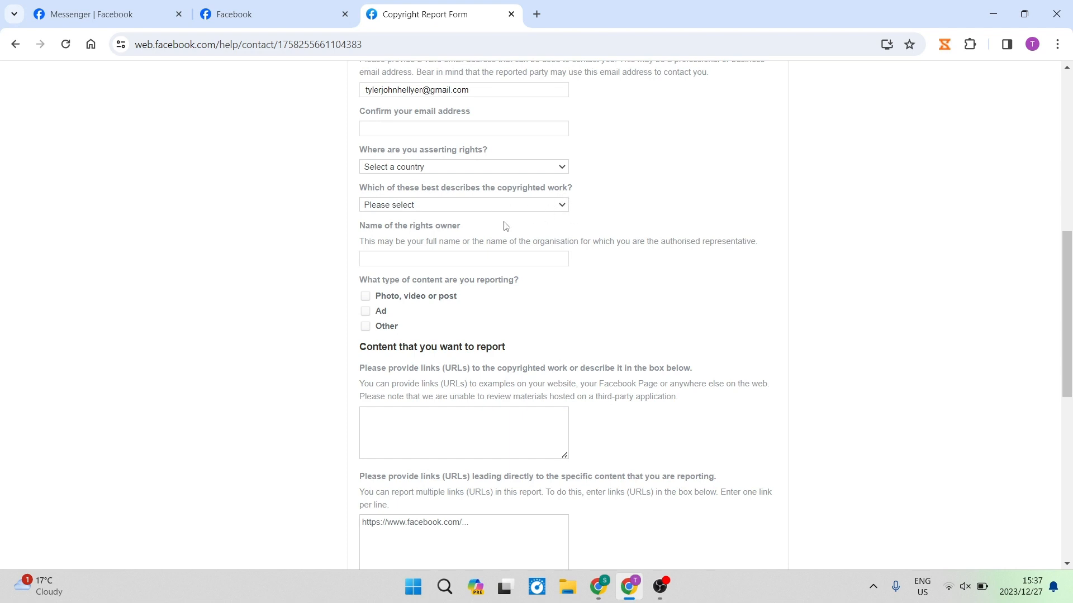
{"action": "mouse_move", "coordinate": [432, 242]}
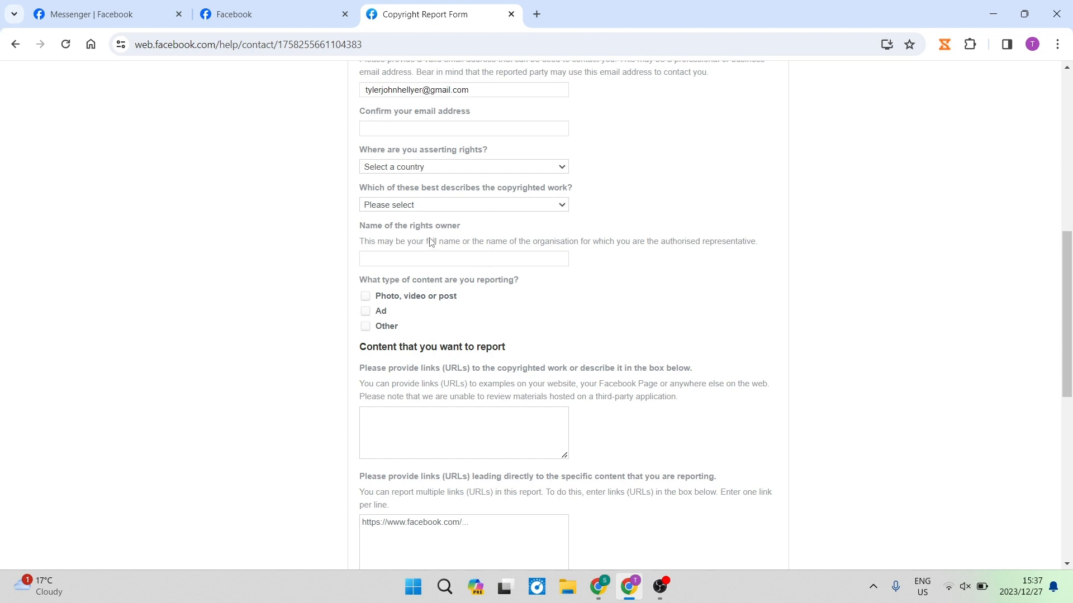
{"action": "left_click", "coordinate": [444, 259]}
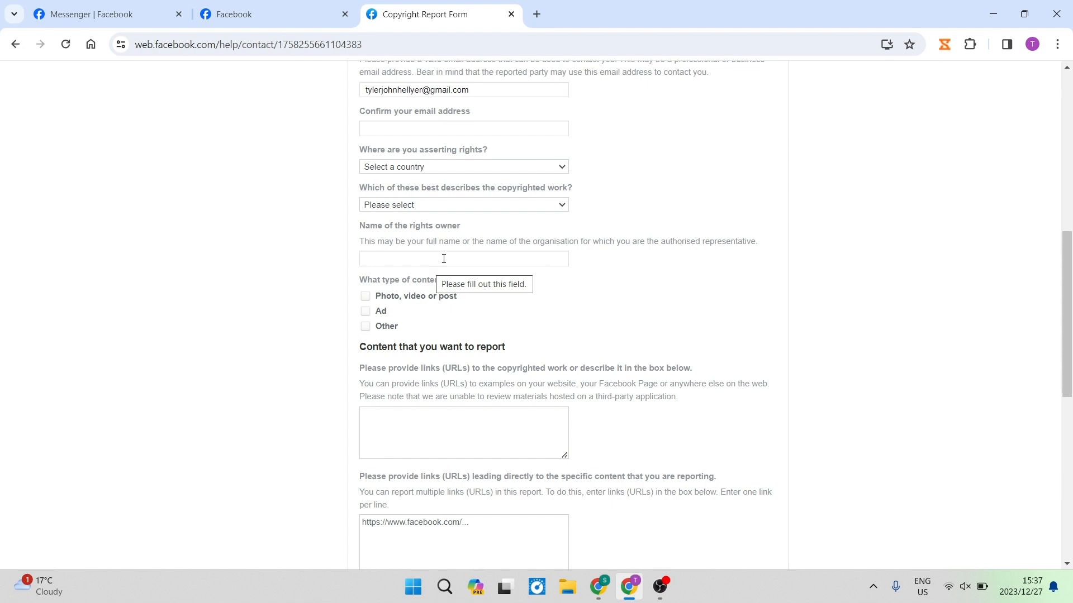
{"action": "mouse_move", "coordinate": [503, 296]}
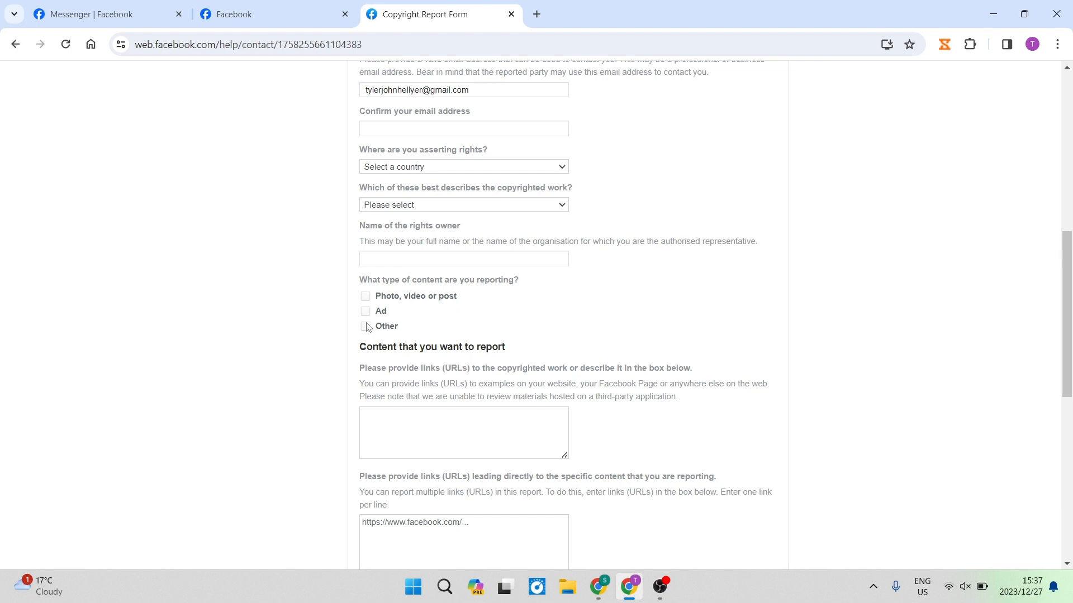
Step: Mark content type 'Other' and focus the copyrighted-work and infringing-content URL boxes
{"action": "left_click", "coordinate": [365, 326]}
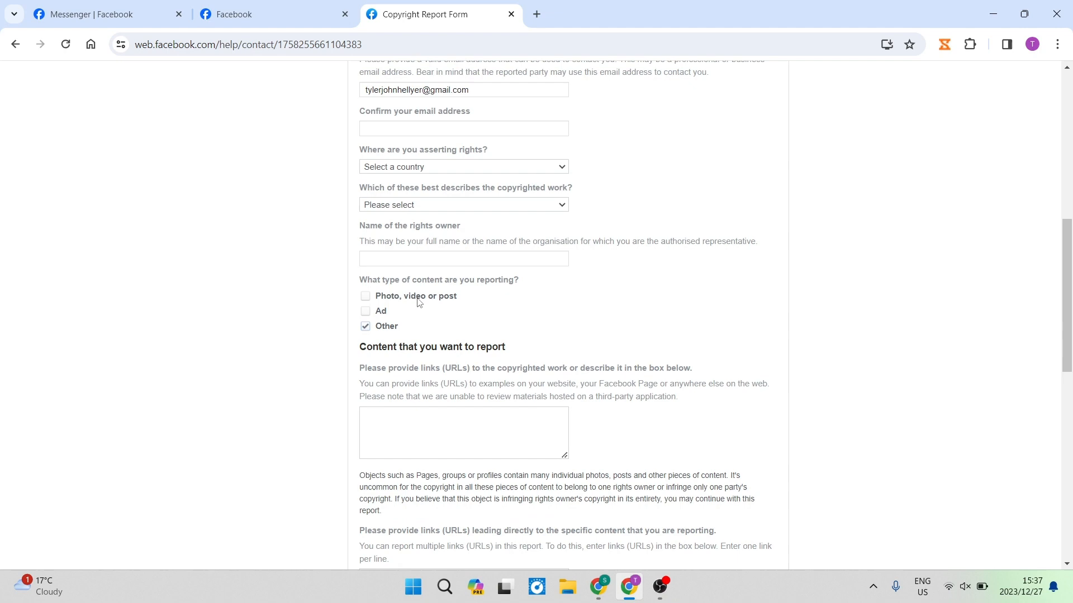
{"action": "mouse_move", "coordinate": [407, 321]}
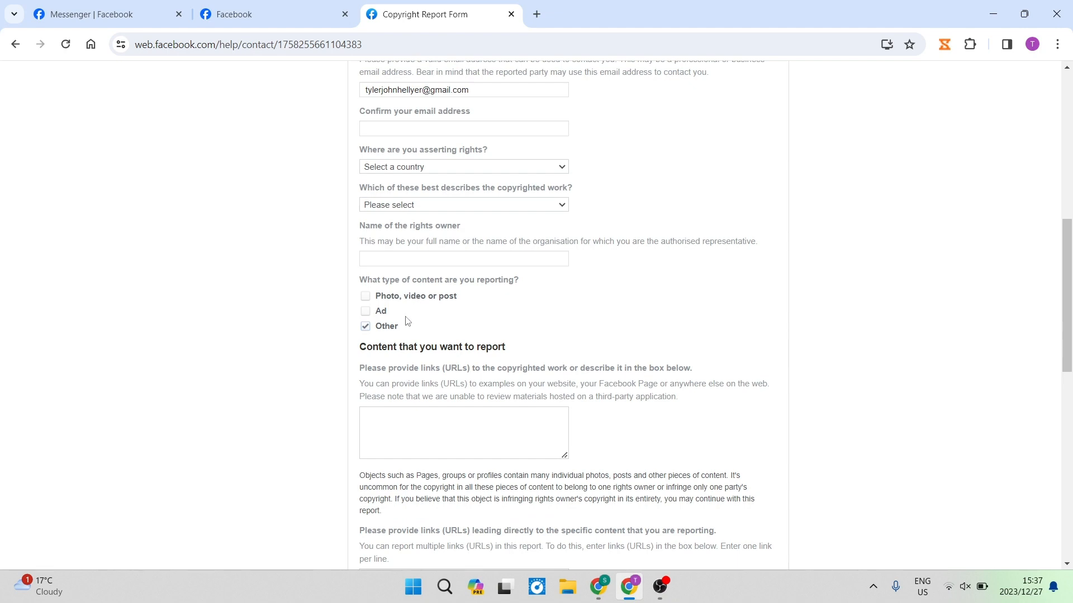
{"action": "mouse_move", "coordinate": [521, 328]}
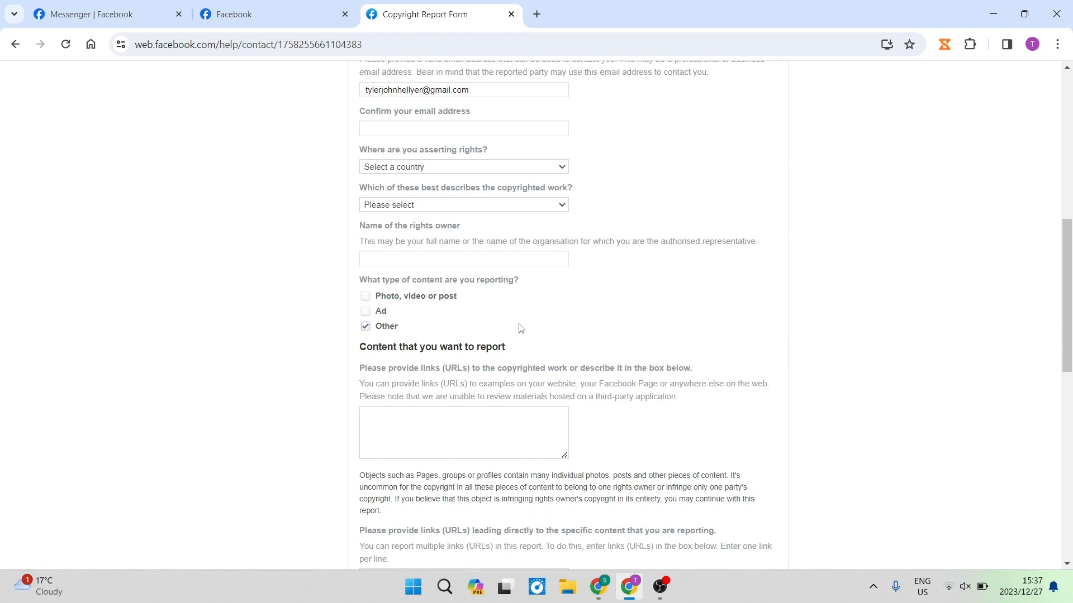
{"action": "scroll", "scroll_direction": "down", "scroll_amount": 3}
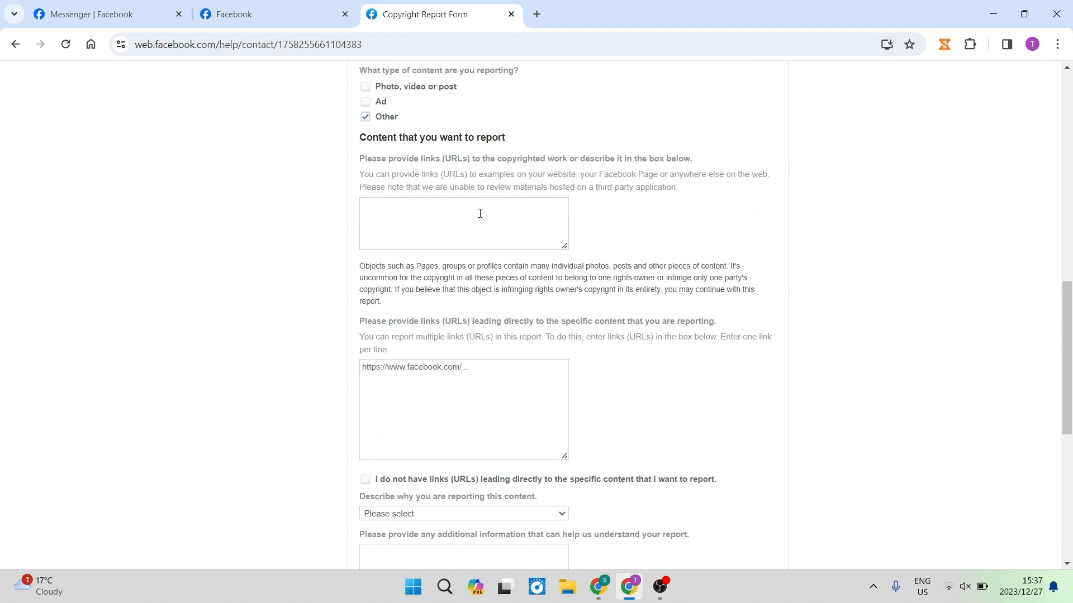
{"action": "left_click", "coordinate": [464, 221]}
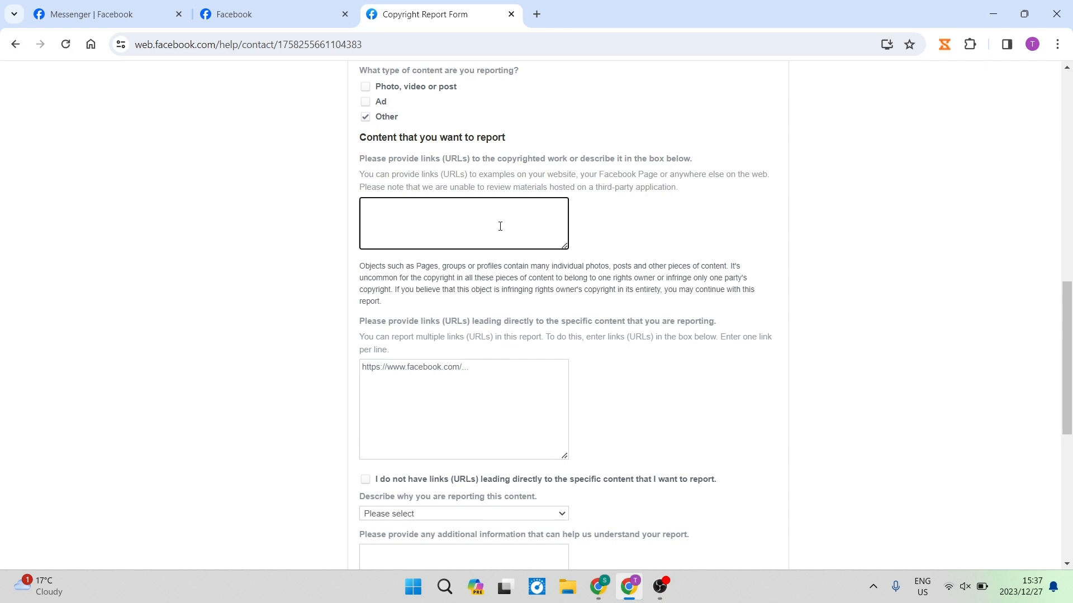
{"action": "scroll", "scroll_direction": "down", "scroll_amount": 3}
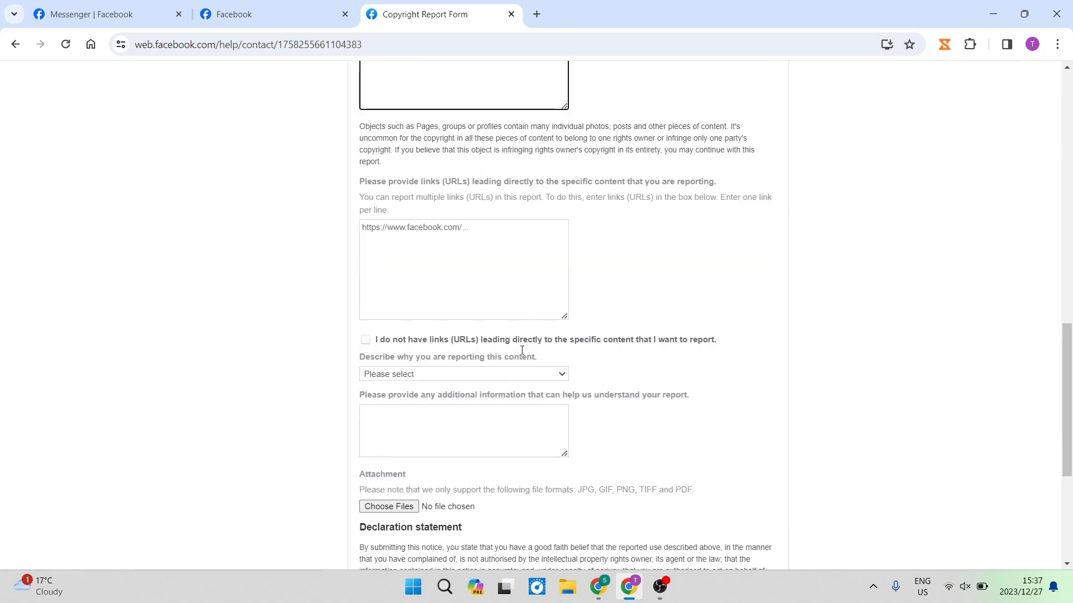
{"action": "left_click", "coordinate": [463, 269]}
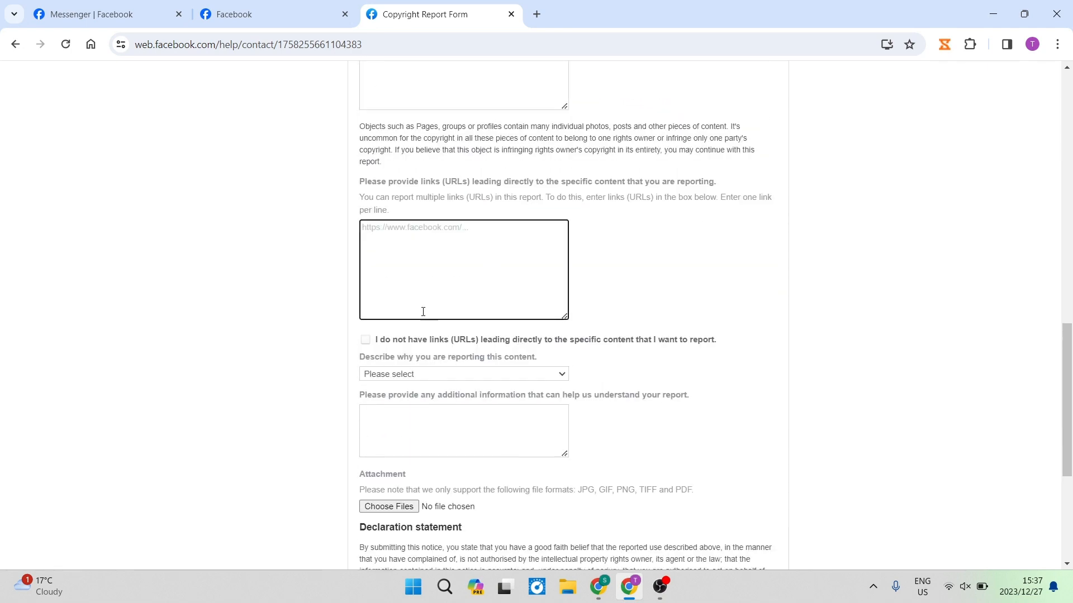
{"action": "mouse_move", "coordinate": [475, 289]}
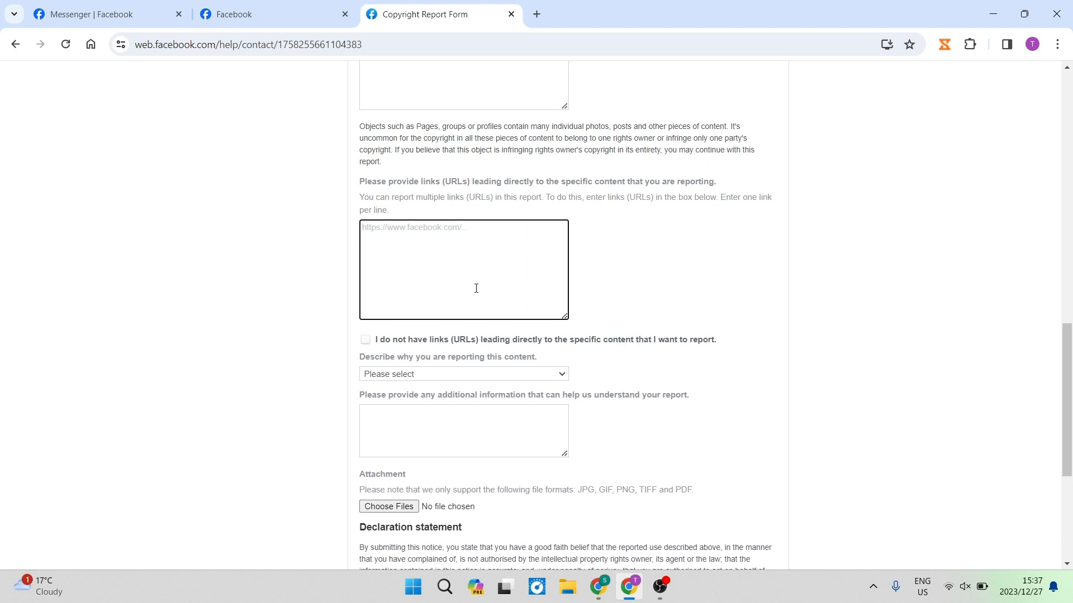
{"action": "scroll", "scroll_direction": "down", "scroll_amount": 3}
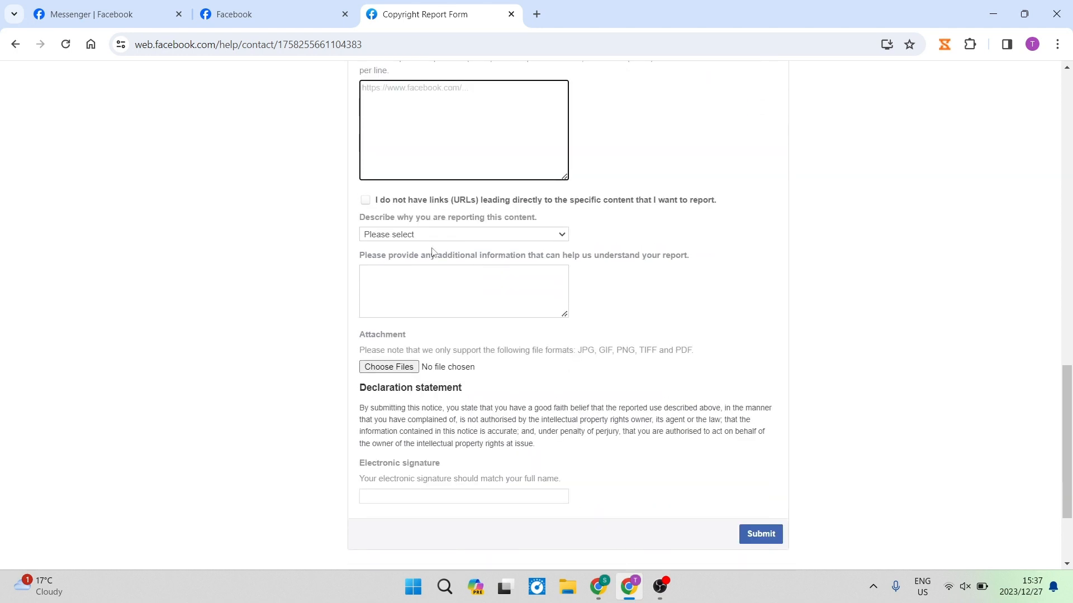
{"action": "mouse_move", "coordinate": [458, 236]}
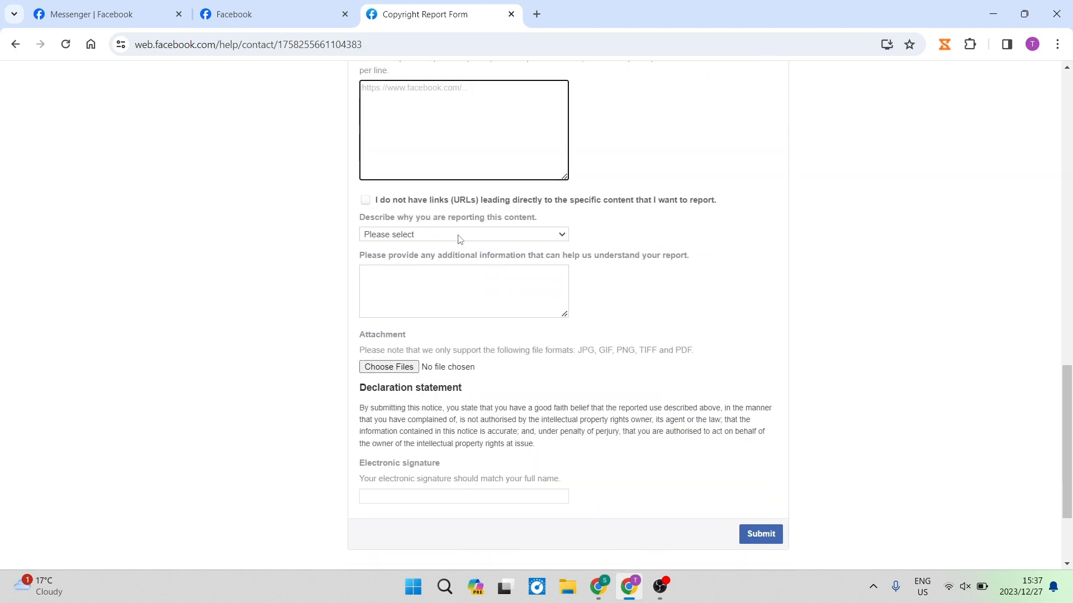
{"action": "left_click", "coordinate": [463, 235]}
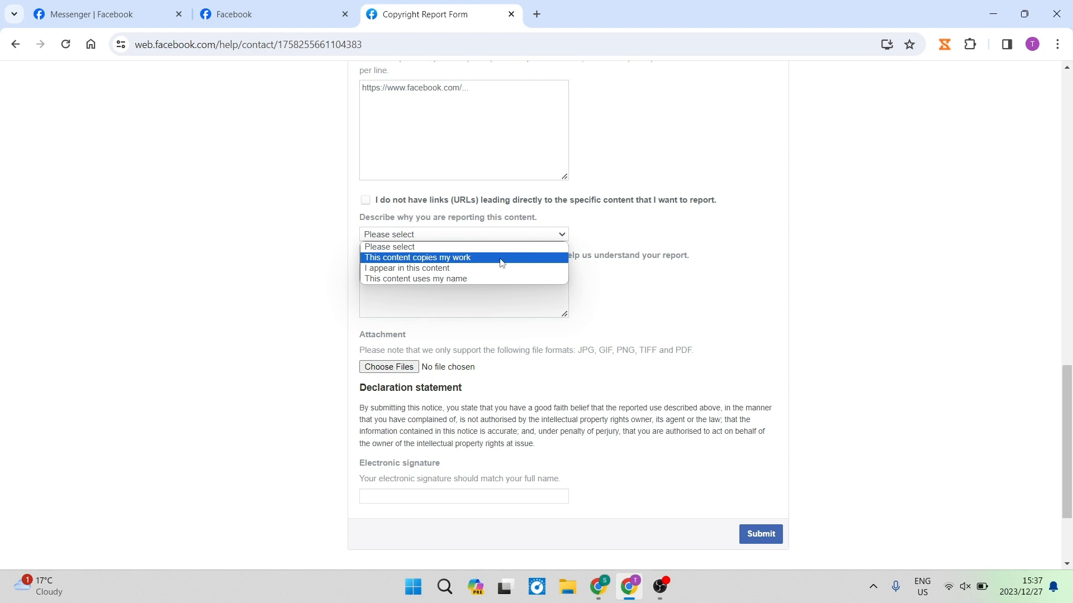
{"action": "mouse_move", "coordinate": [494, 281]}
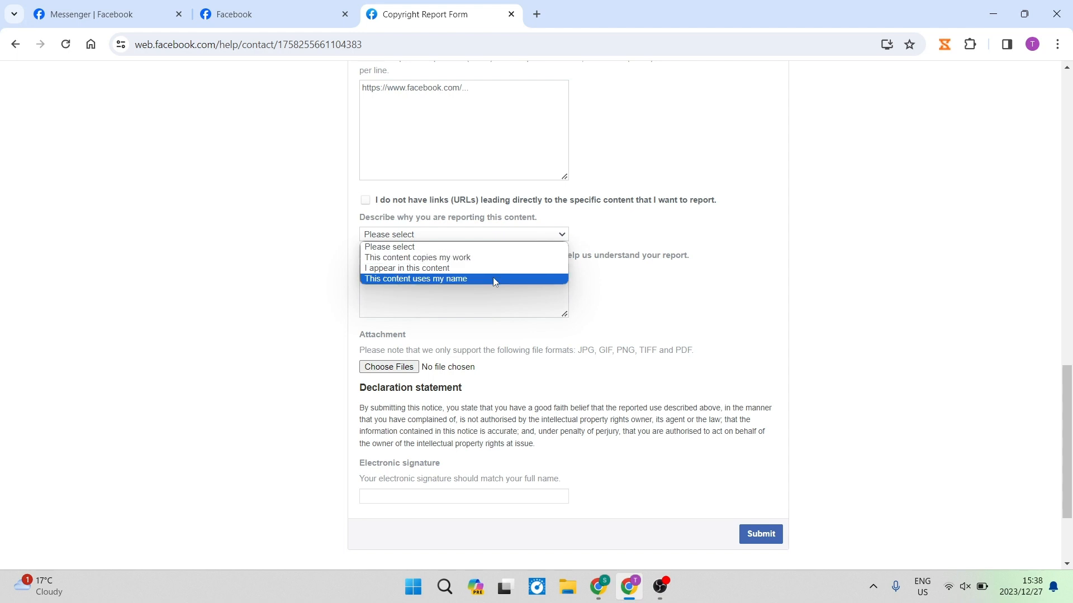
{"action": "mouse_move", "coordinate": [492, 281]}
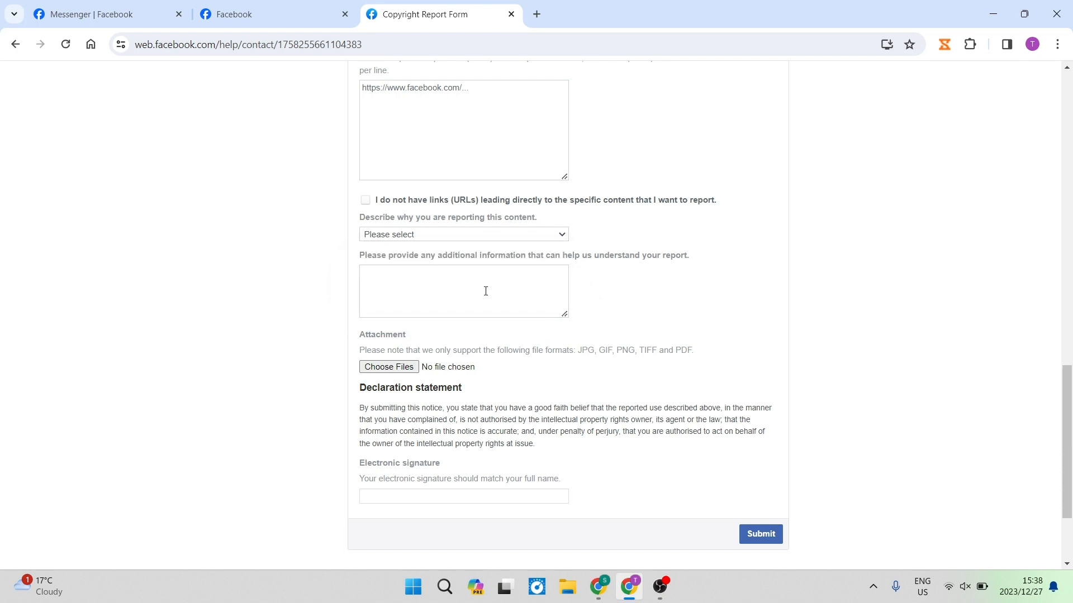
{"action": "scroll", "scroll_direction": "down", "scroll_amount": 3}
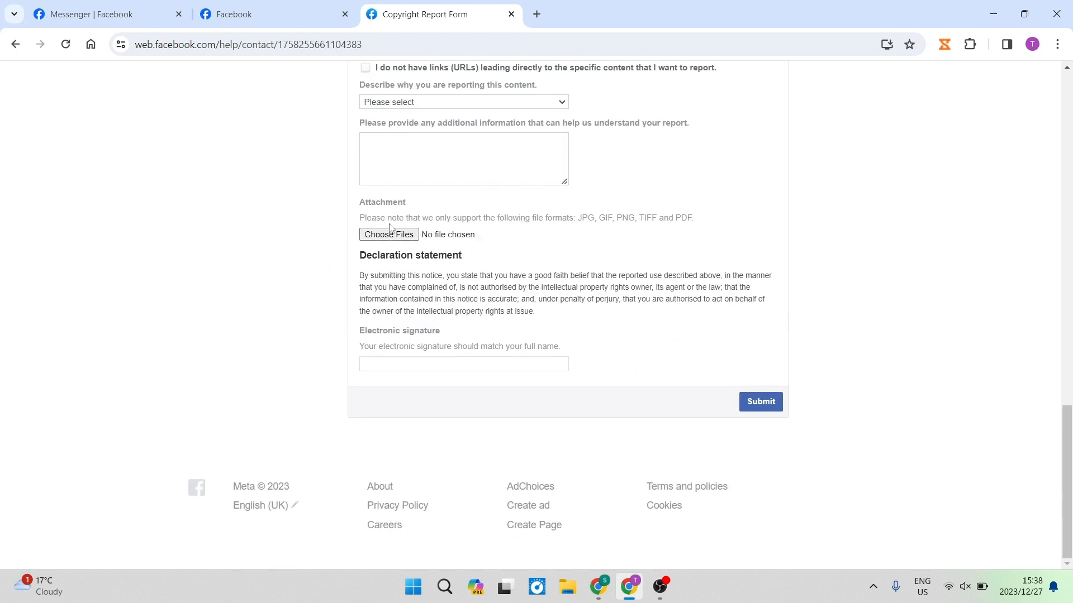
{"action": "mouse_move", "coordinate": [375, 239]}
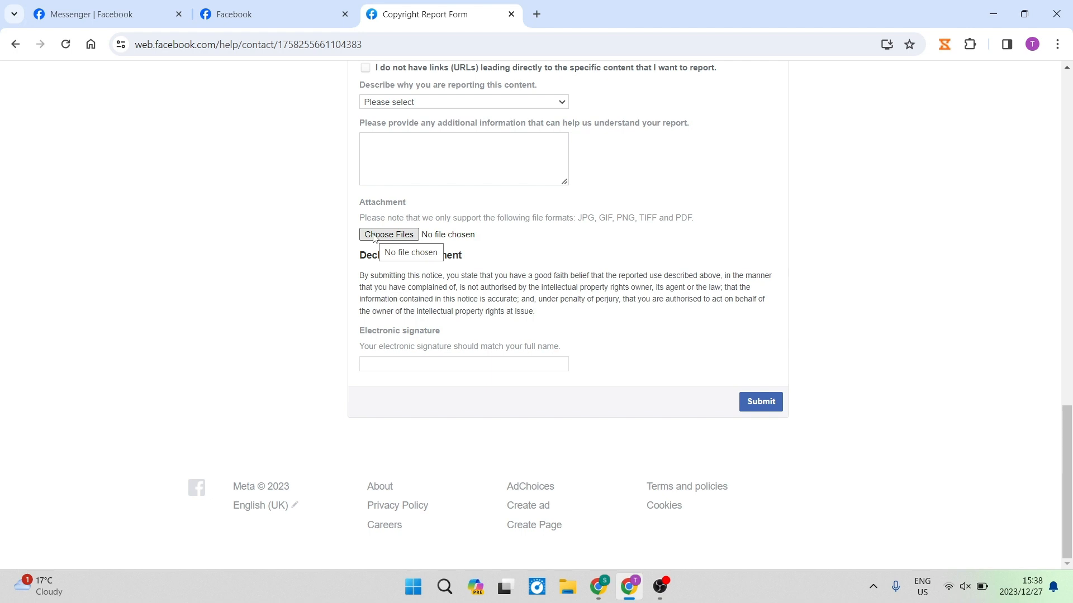
{"action": "mouse_move", "coordinate": [558, 251]}
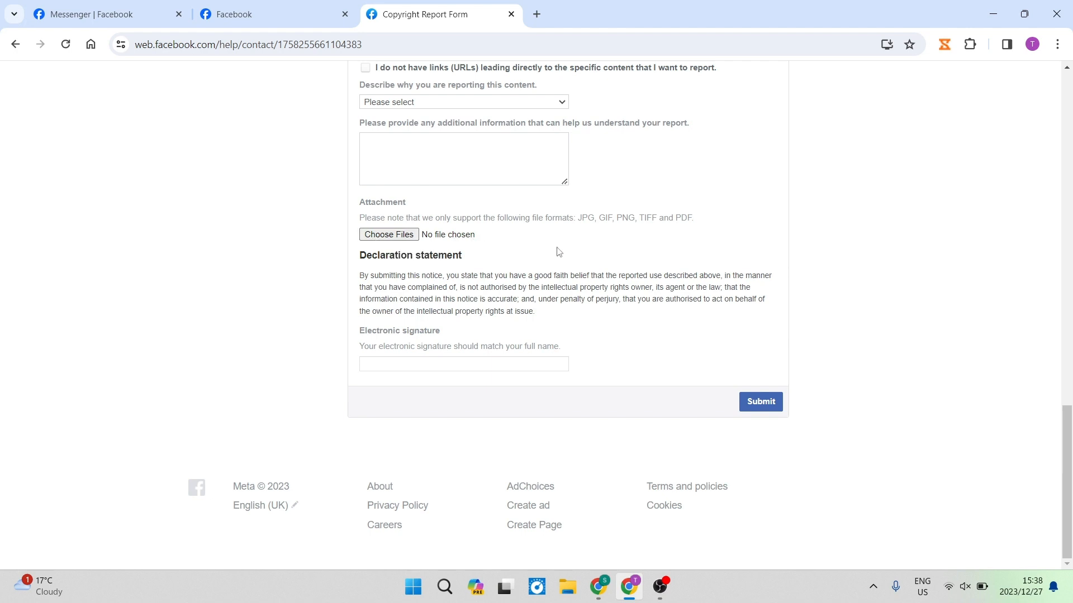
{"action": "left_click", "coordinate": [760, 401]}
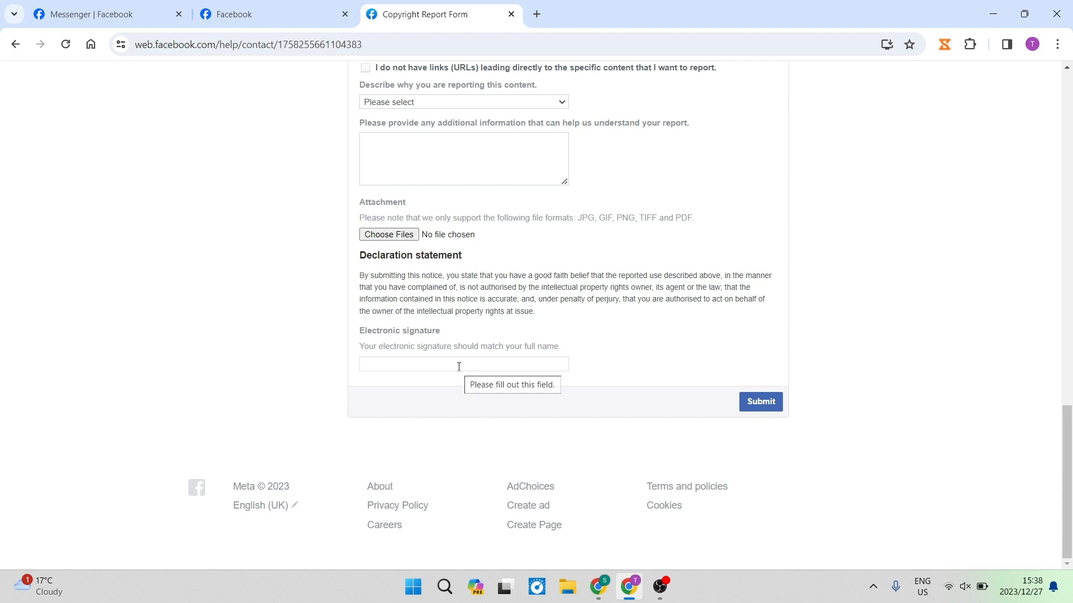
{"action": "mouse_move", "coordinate": [697, 386]}
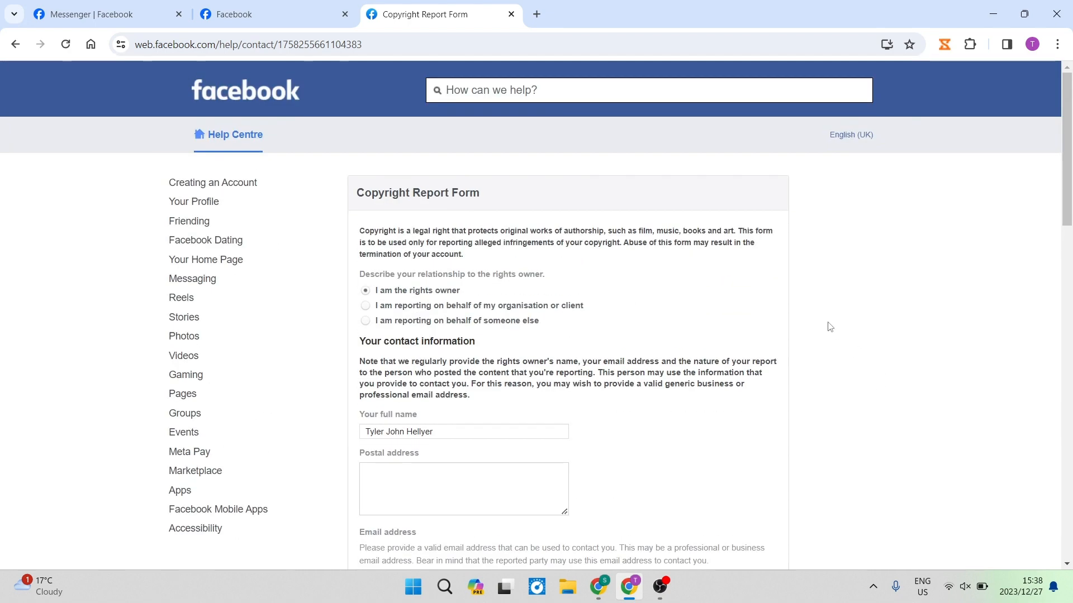
{"action": "mouse_move", "coordinate": [816, 249]}
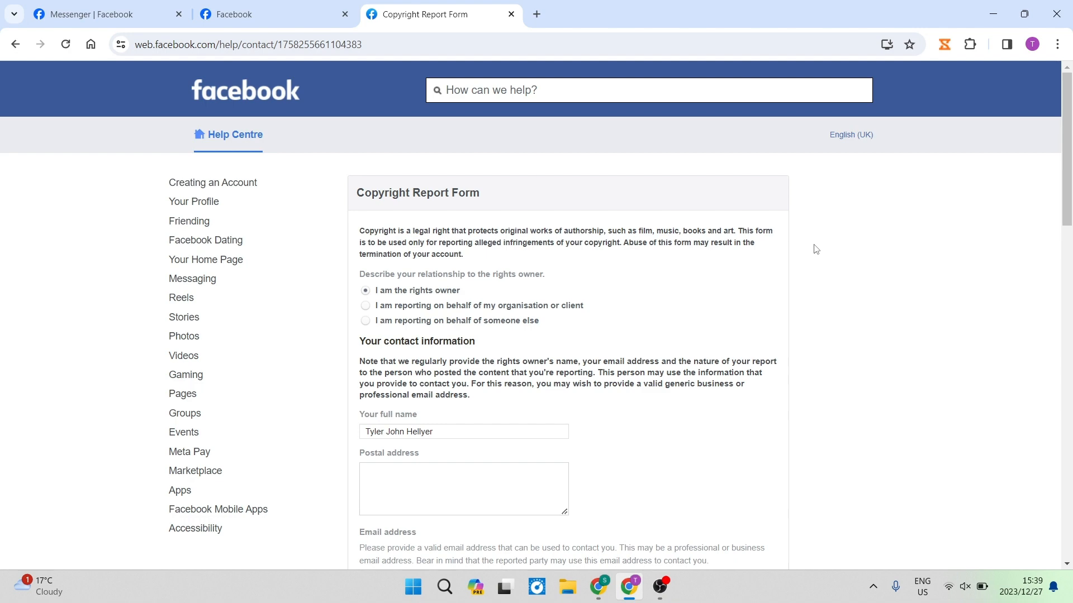
{"action": "scroll", "scroll_direction": "down", "scroll_amount": 3}
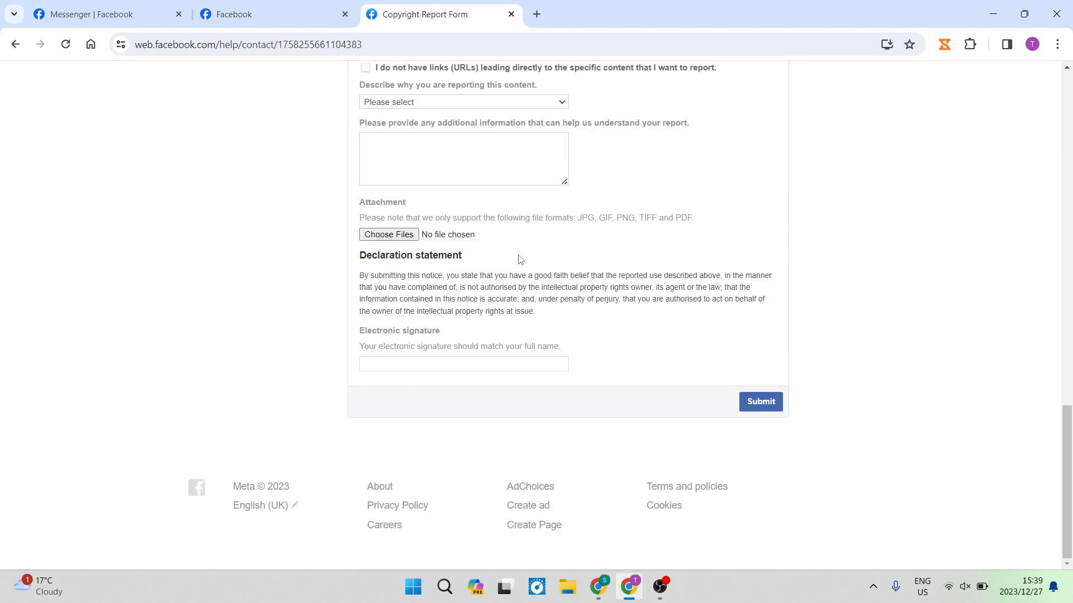
{"action": "scroll", "scroll_direction": "up", "scroll_amount": 3}
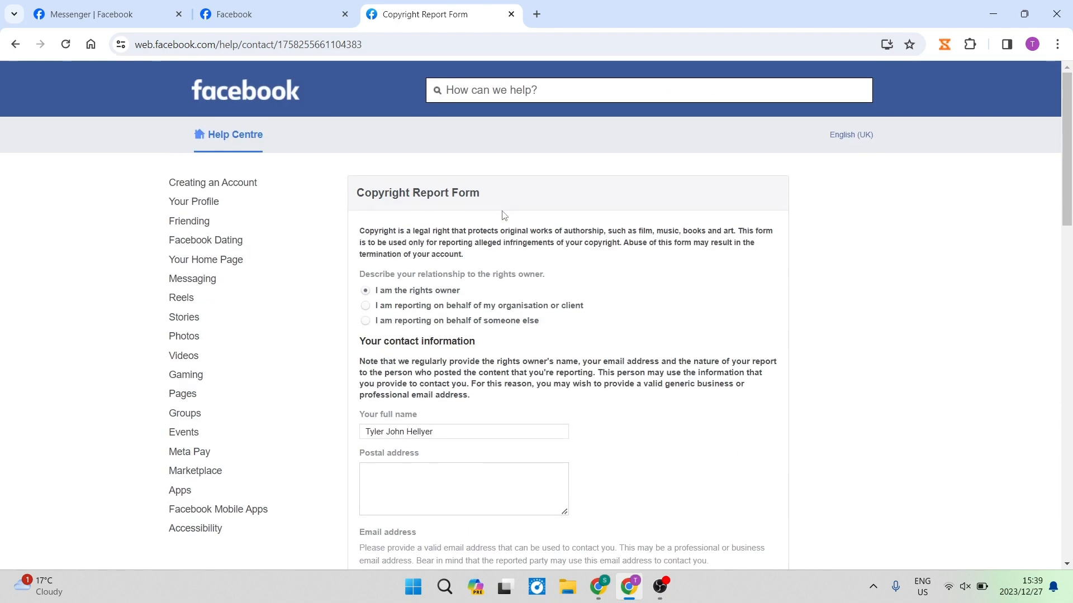